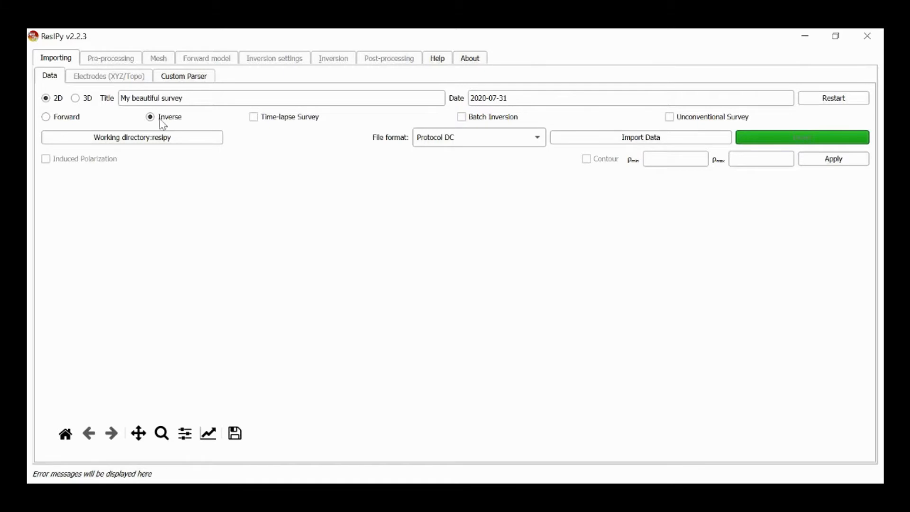
Step: Import normal.dat from the Tutorial 05 folder, then add reciprocal.dat as its reciprocal measurements
{"action": "left_click", "coordinate": [640, 137]}
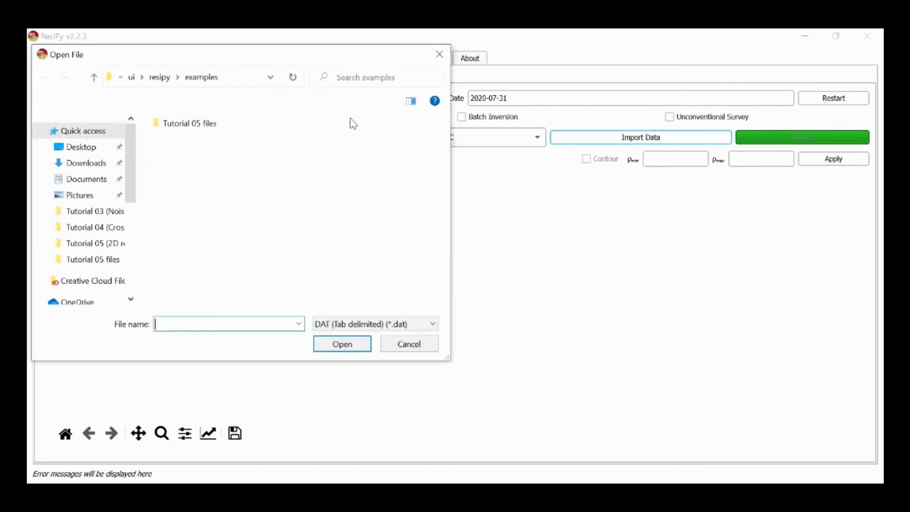
{"action": "double_click", "coordinate": [189, 122]}
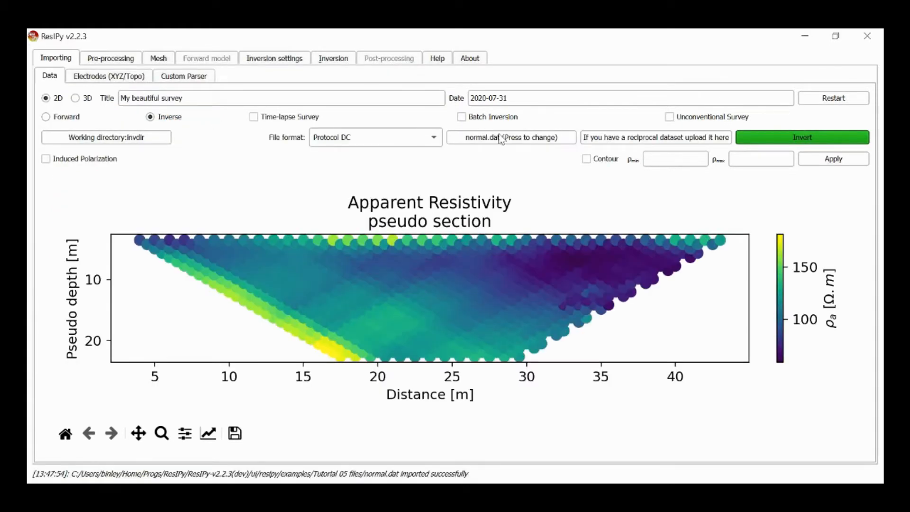
{"action": "mouse_move", "coordinate": [622, 143]}
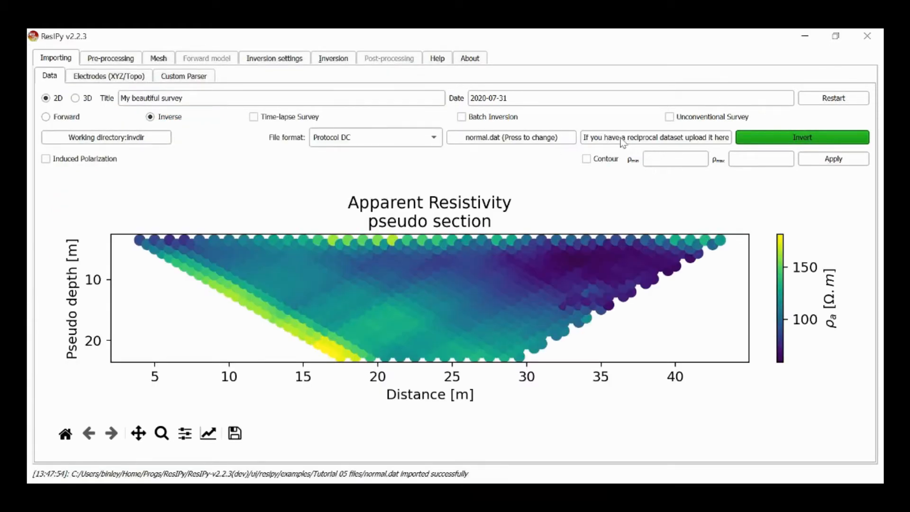
{"action": "mouse_move", "coordinate": [656, 137]}
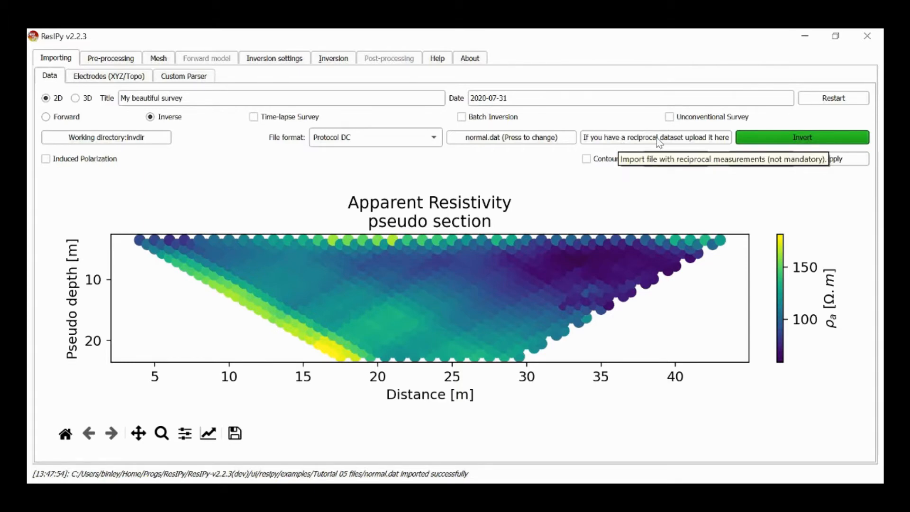
{"action": "left_click", "coordinate": [654, 137]}
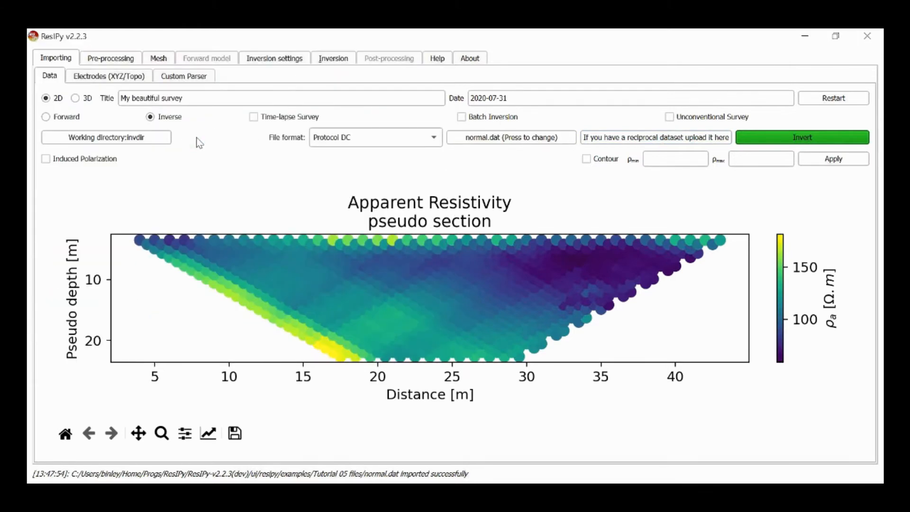
{"action": "left_click", "coordinate": [654, 137]}
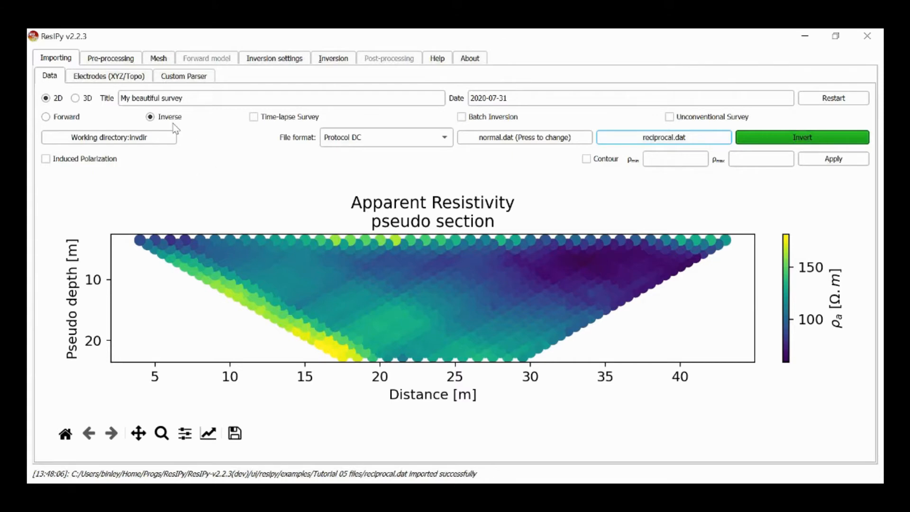
{"action": "mouse_move", "coordinate": [119, 81]}
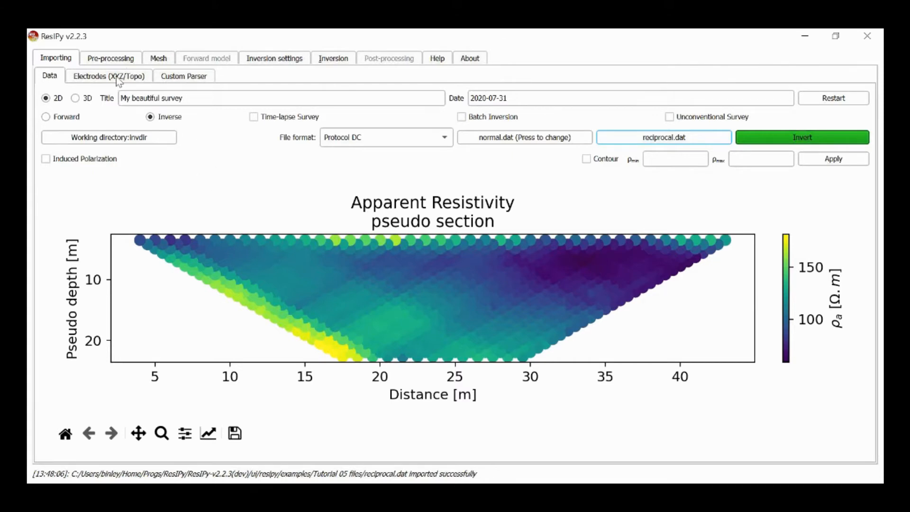
Step: Show the Electrodes (XYZ/Topo) table of electrode X and Z coordinates
{"action": "left_click", "coordinate": [109, 76]}
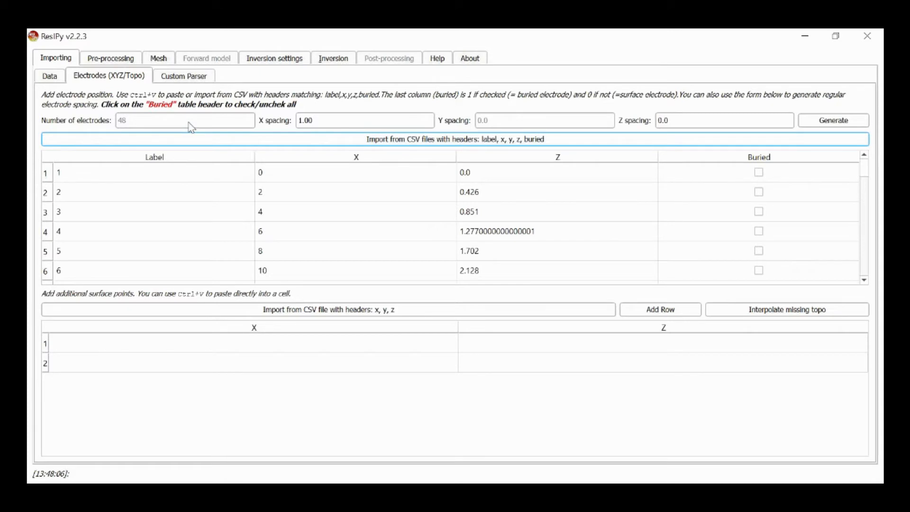
{"action": "mouse_move", "coordinate": [115, 70]}
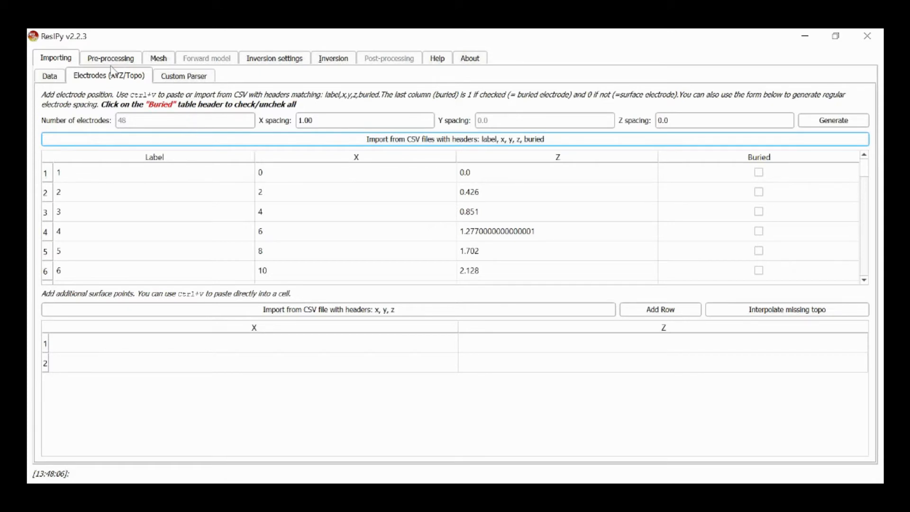
Step: In Pre-processing, view the reciprocal error histogram, then return to the transfer resistance pseudo section
{"action": "left_click", "coordinate": [110, 57]}
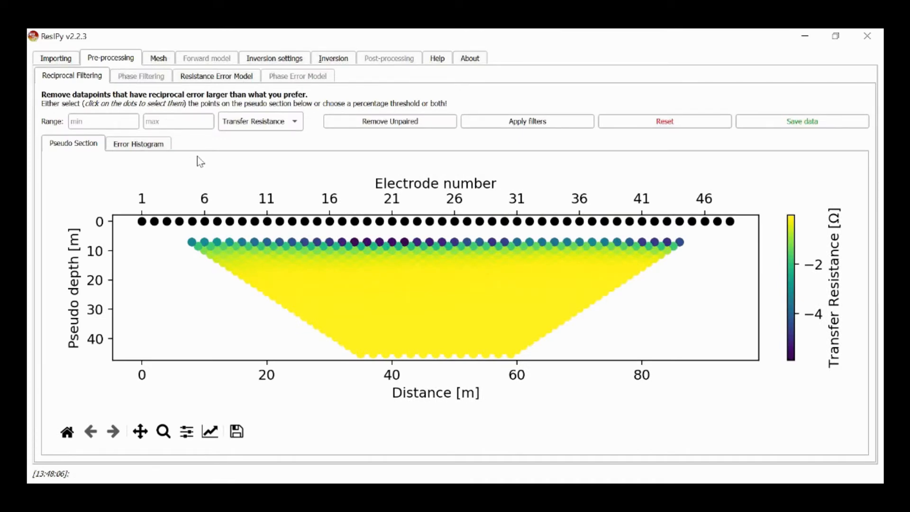
{"action": "mouse_move", "coordinate": [200, 83]}
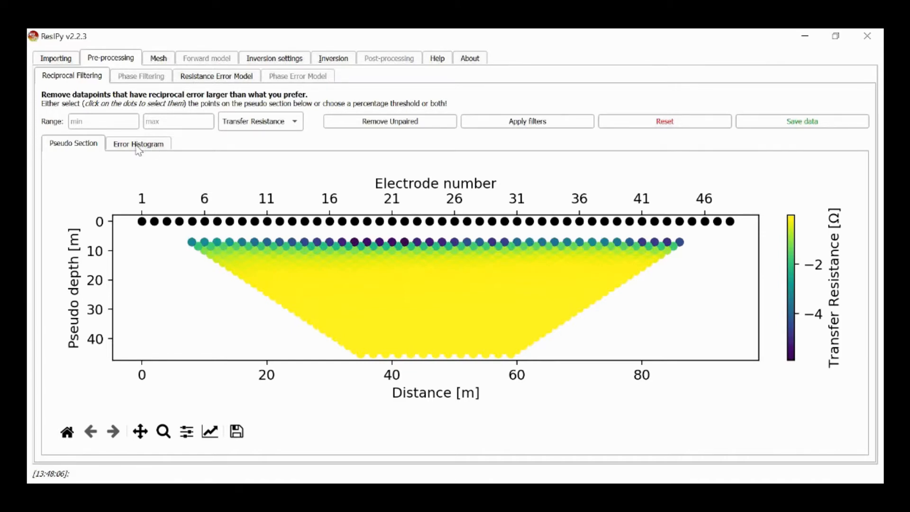
{"action": "left_click", "coordinate": [138, 143]}
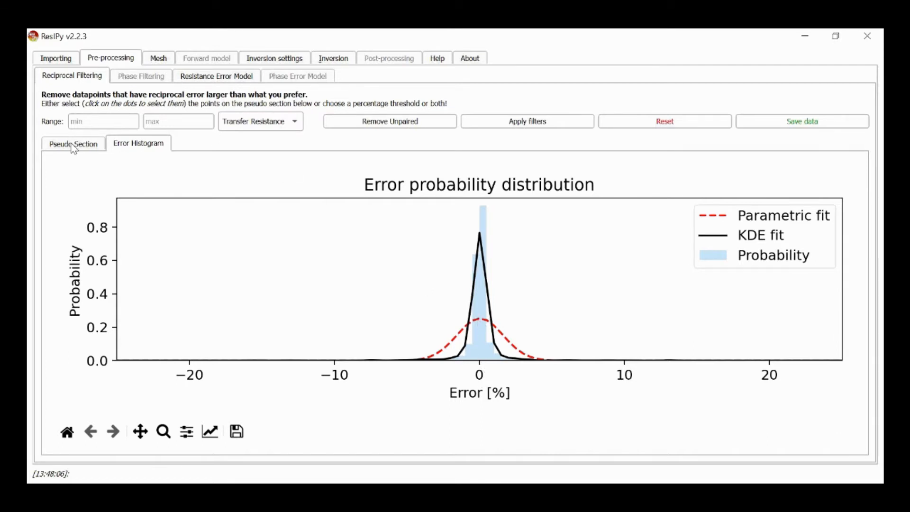
{"action": "left_click", "coordinate": [72, 143]}
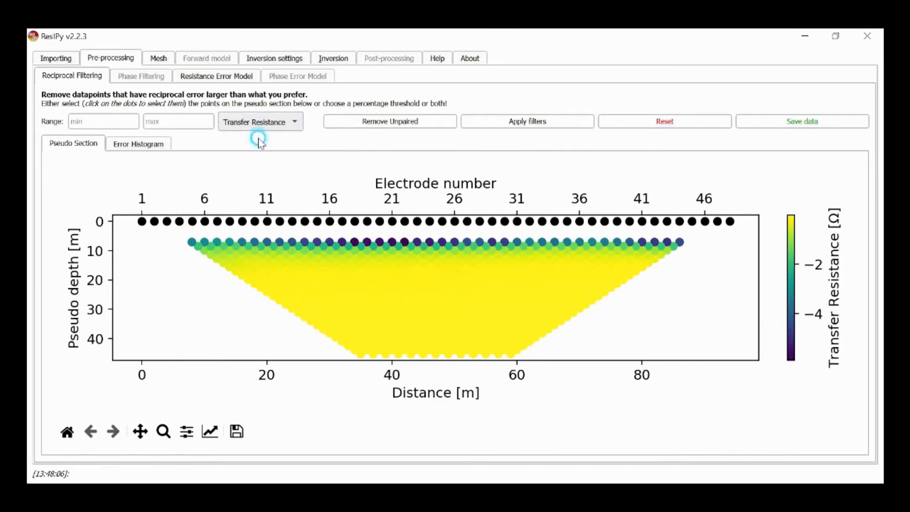
Step: Display Reciprocal Error, apply a 5% threshold filter removing 32 measurements, then reset
{"action": "left_click", "coordinate": [260, 121]}
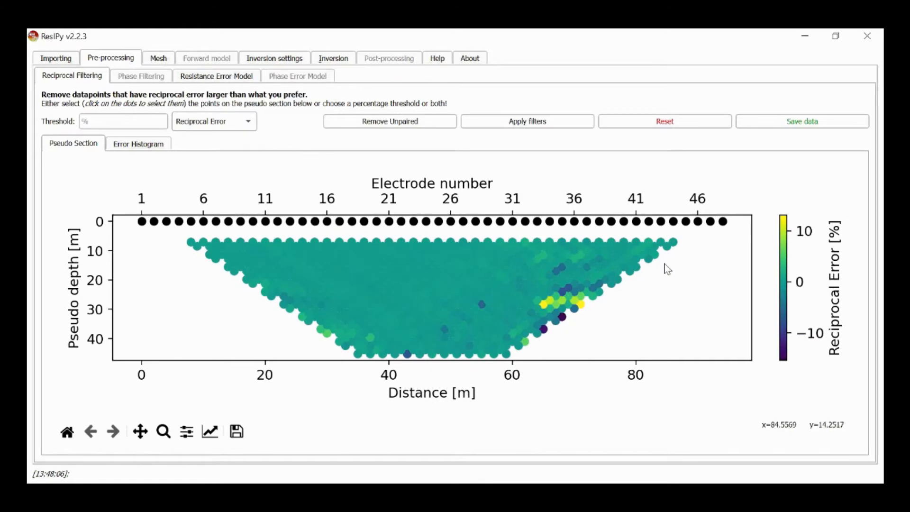
{"action": "mouse_move", "coordinate": [546, 294]}
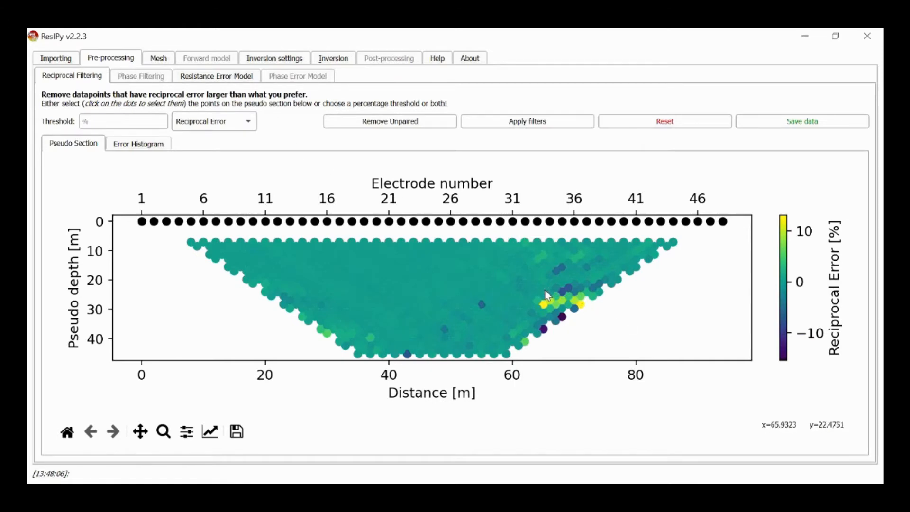
{"action": "mouse_move", "coordinate": [545, 285]}
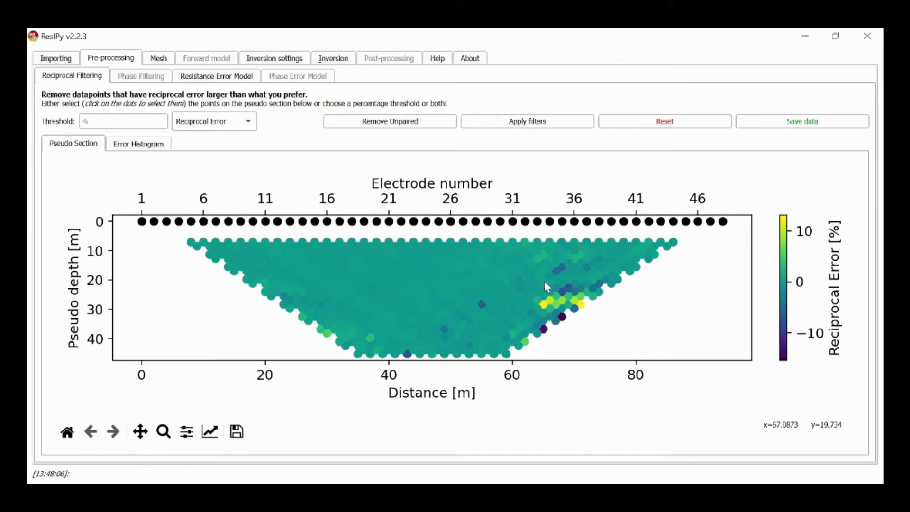
{"action": "mouse_move", "coordinate": [581, 297]}
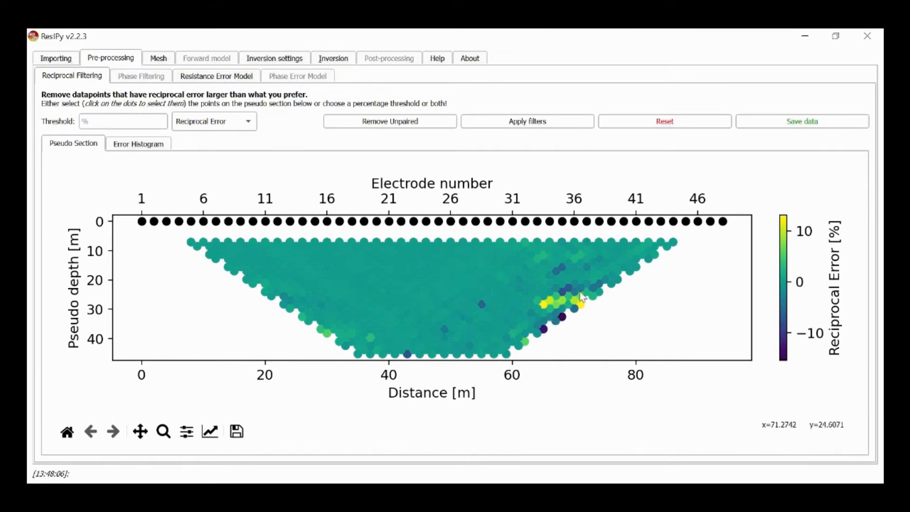
{"action": "mouse_move", "coordinate": [541, 315]}
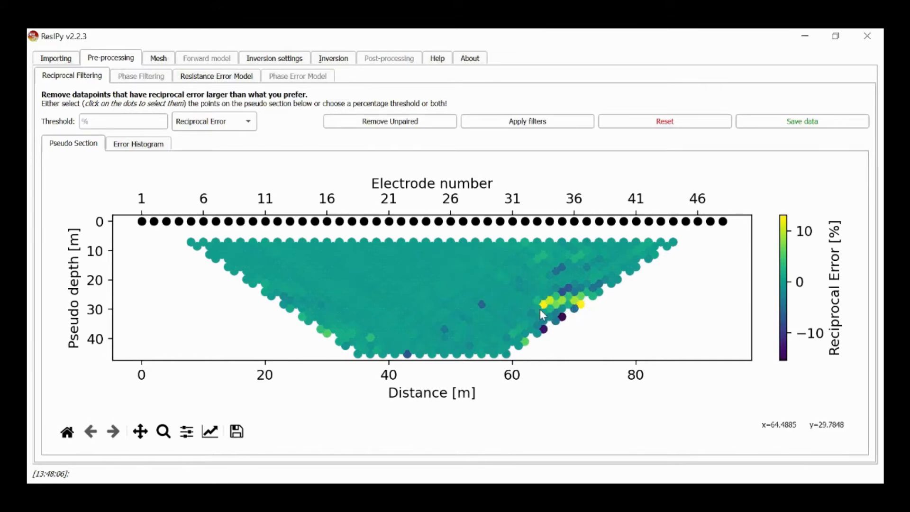
{"action": "mouse_move", "coordinate": [552, 290]}
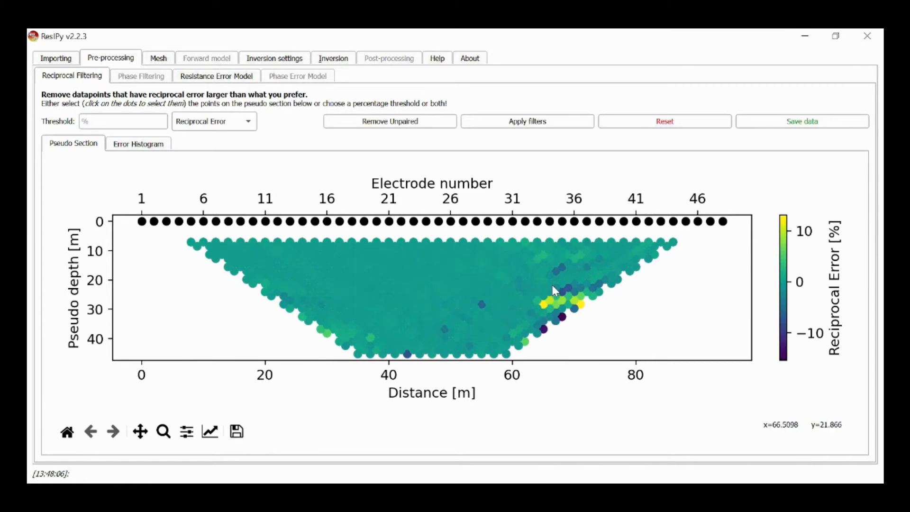
{"action": "mouse_move", "coordinate": [46, 106]}
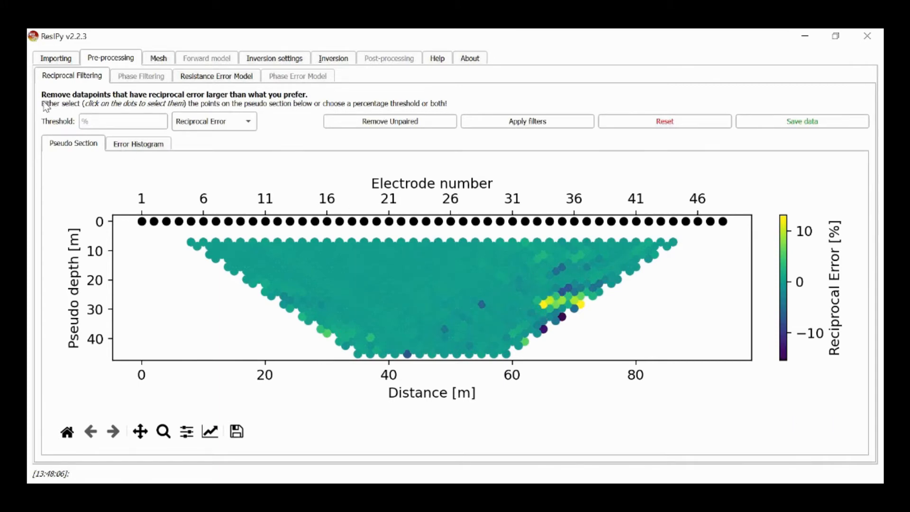
{"action": "left_click", "coordinate": [90, 121]}
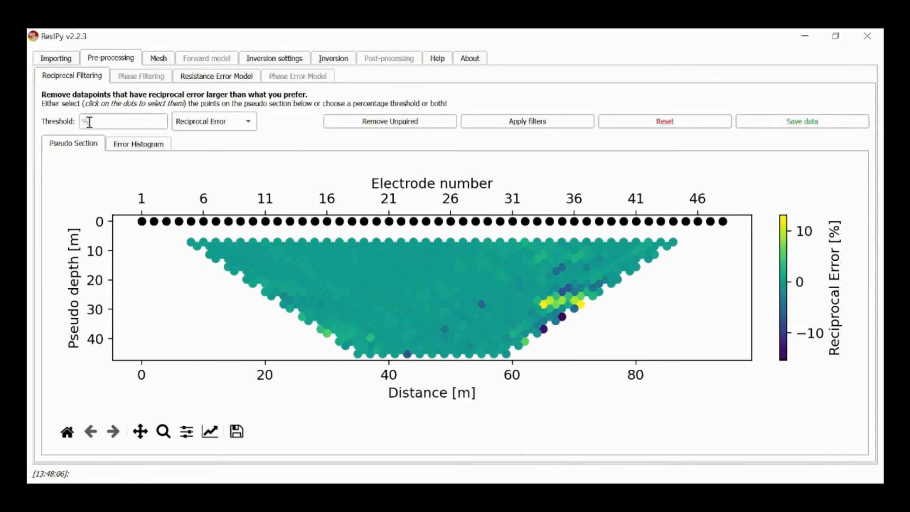
{"action": "type", "text": "5"}
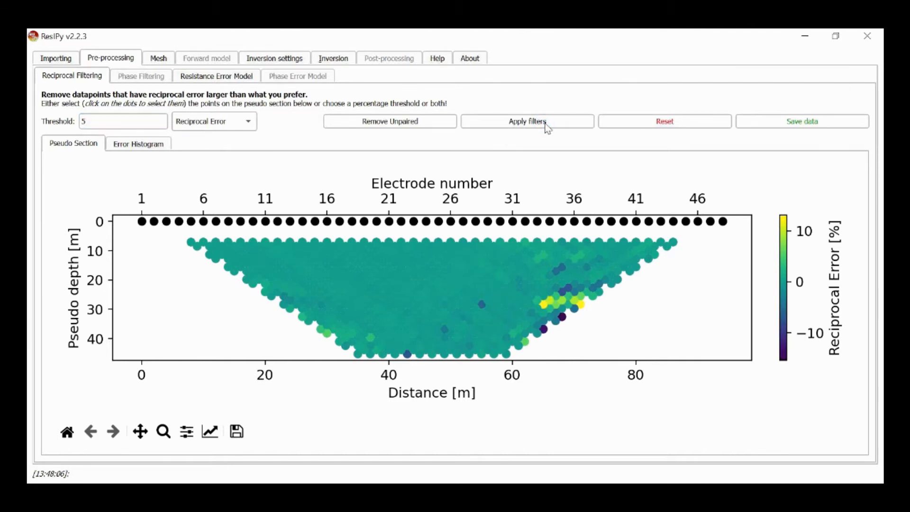
{"action": "left_click", "coordinate": [526, 121]}
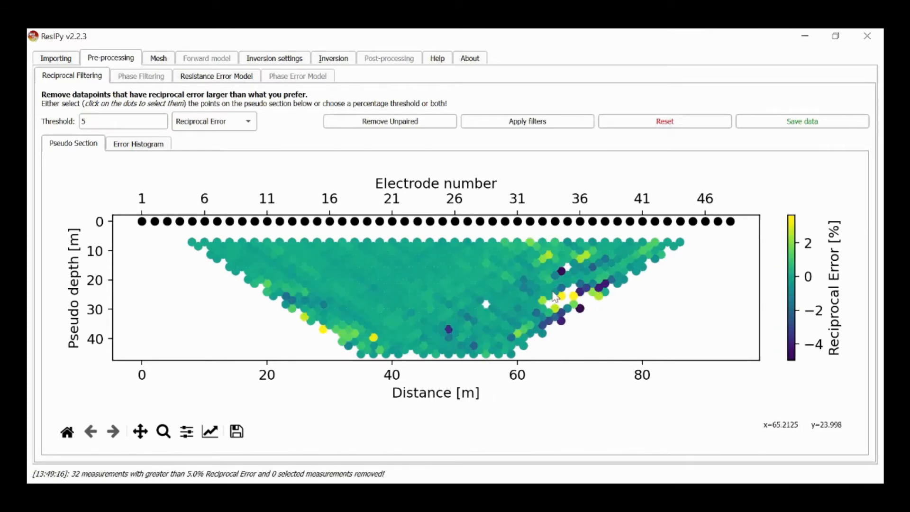
{"action": "mouse_move", "coordinate": [554, 305]}
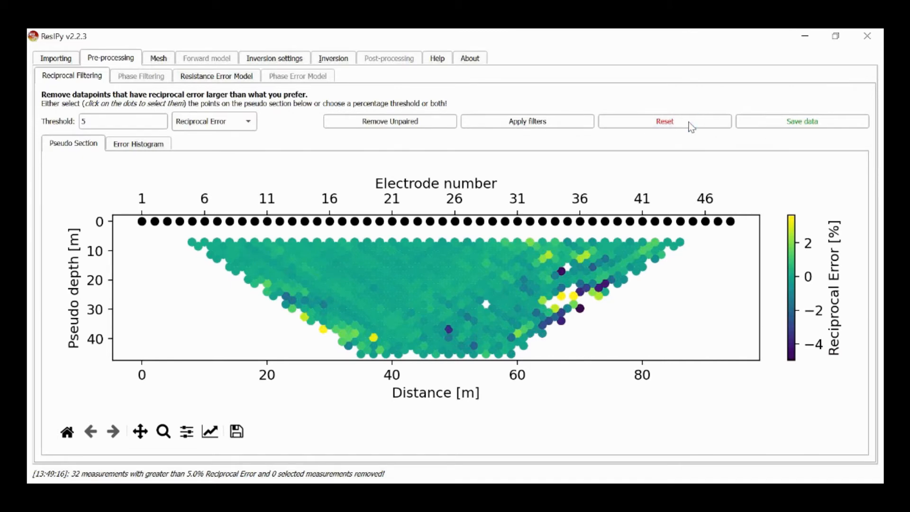
{"action": "left_click", "coordinate": [663, 121]}
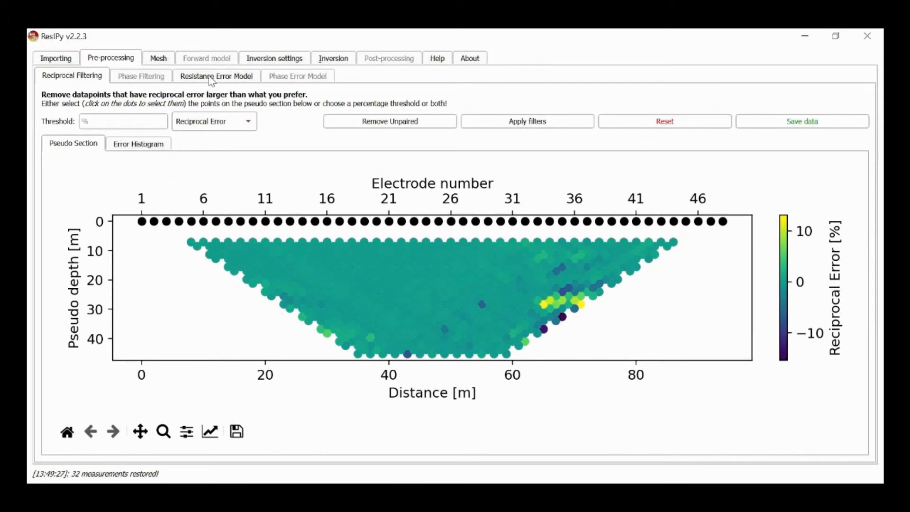
Step: Fit a Power-law resistance error model, giving R_error = 0.002·R_avg^0.692 (R² 0.881)
{"action": "left_click", "coordinate": [216, 75]}
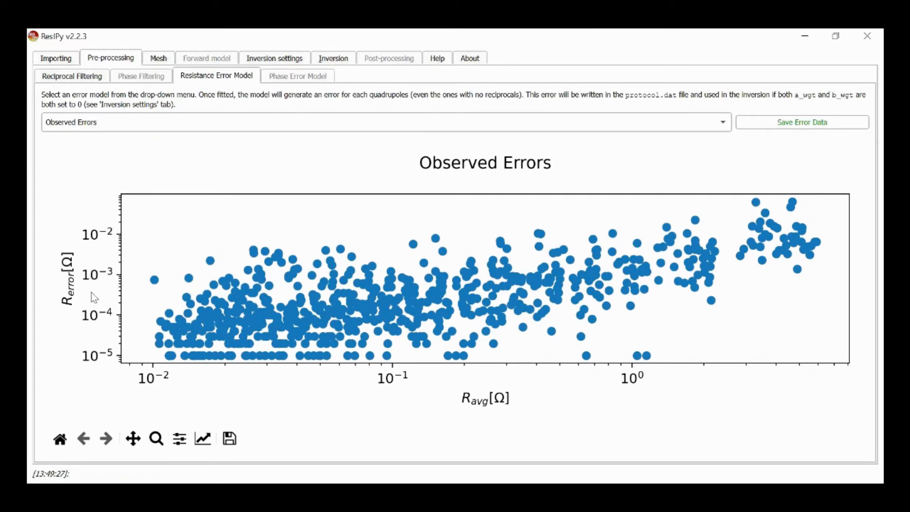
{"action": "mouse_move", "coordinate": [550, 387]}
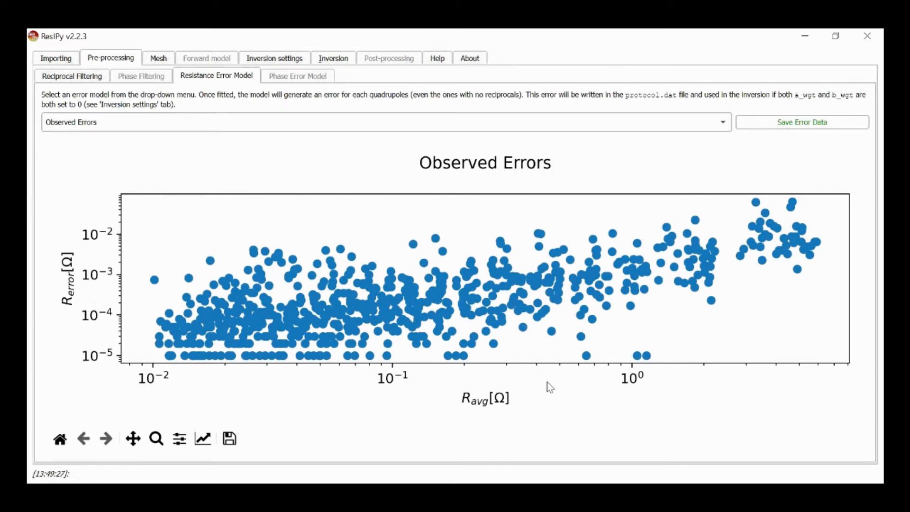
{"action": "mouse_move", "coordinate": [157, 294]}
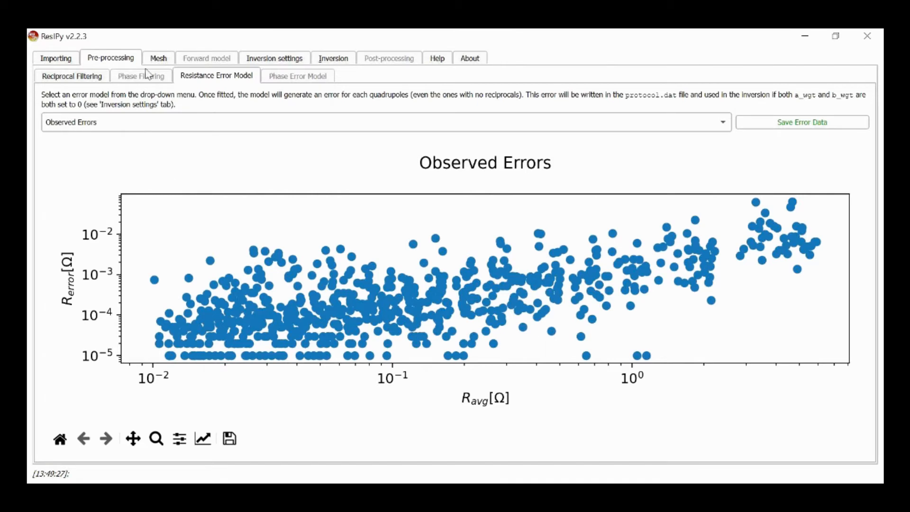
{"action": "left_click", "coordinate": [384, 121]}
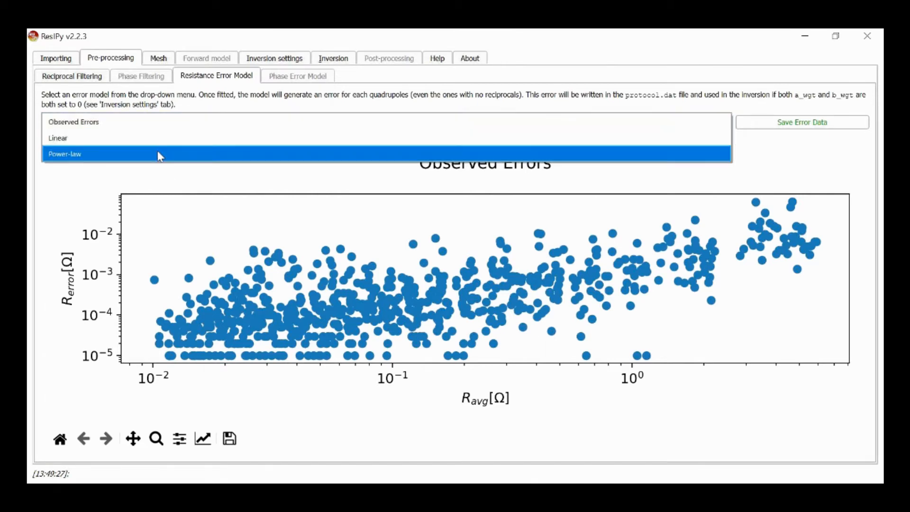
{"action": "left_click", "coordinate": [65, 153]}
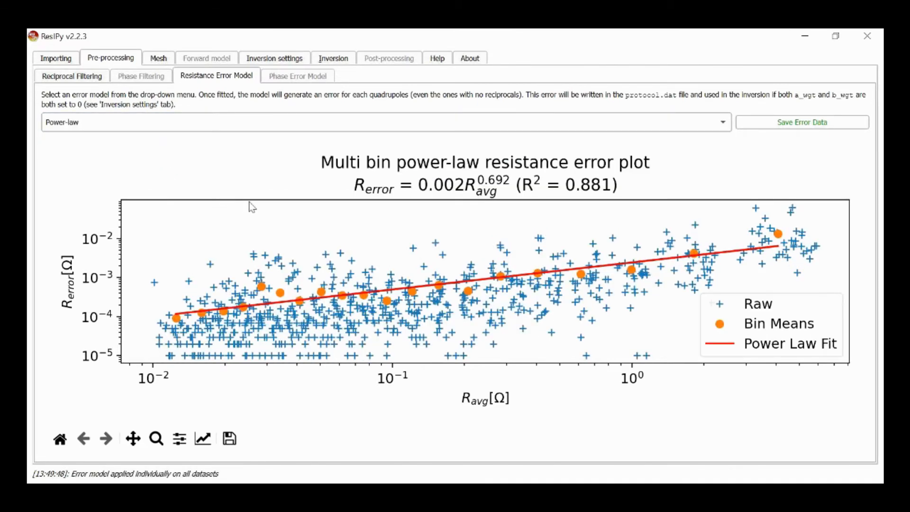
{"action": "mouse_move", "coordinate": [187, 318]}
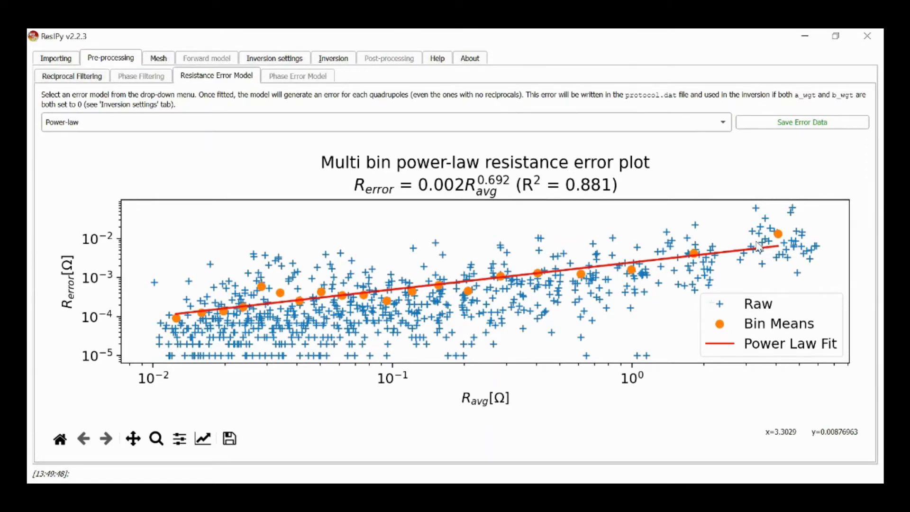
{"action": "mouse_move", "coordinate": [472, 235]}
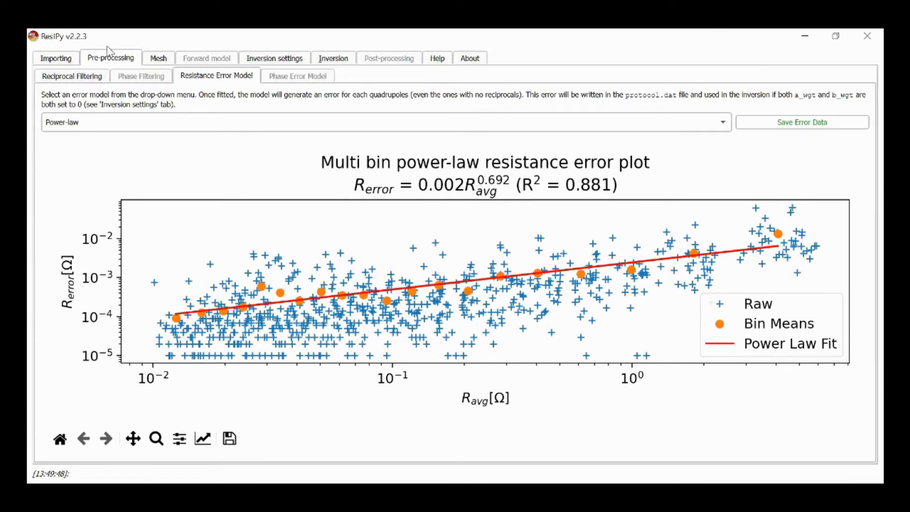
Step: Create a triangular mesh of the sloping profile with one 100 Ω·m region
{"action": "left_click", "coordinate": [158, 57]}
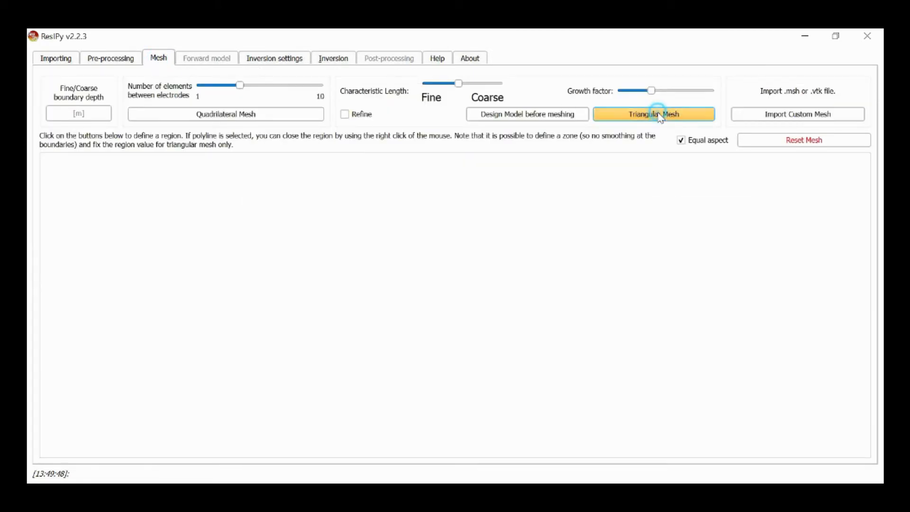
{"action": "left_click", "coordinate": [653, 114]}
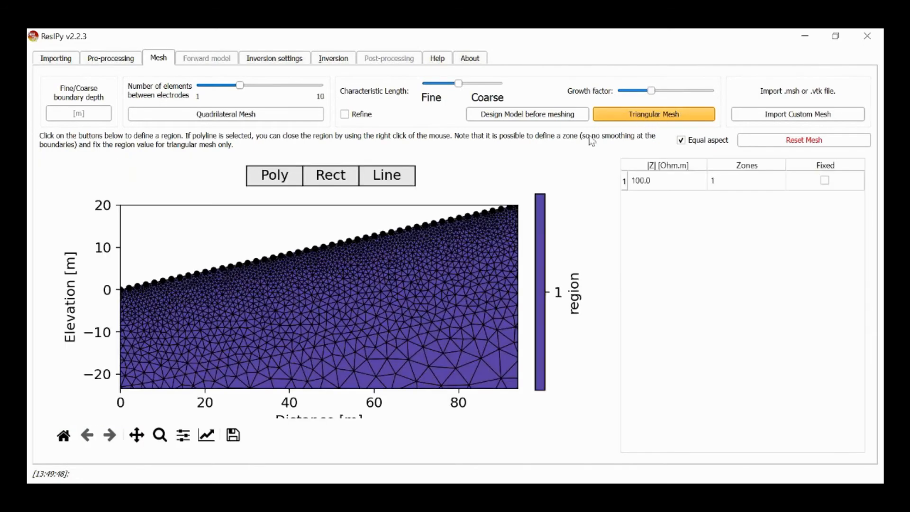
{"action": "mouse_move", "coordinate": [431, 235]}
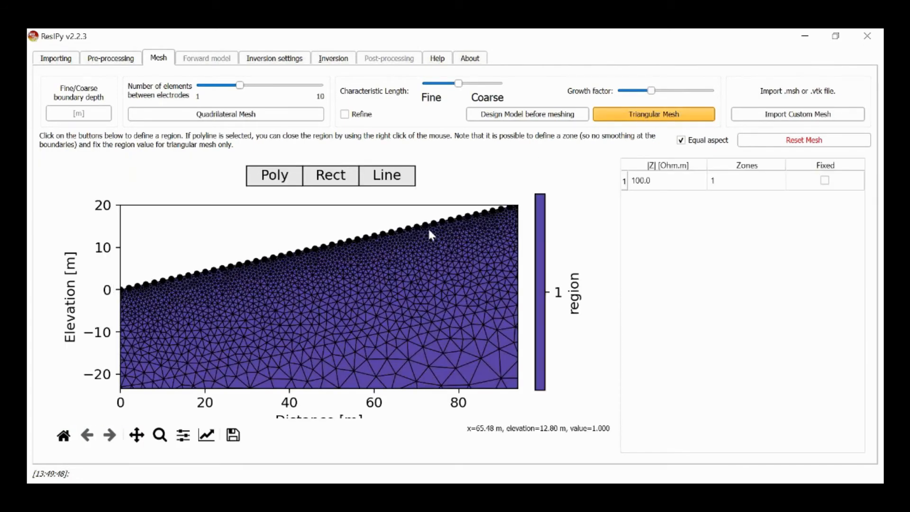
{"action": "mouse_move", "coordinate": [132, 284]}
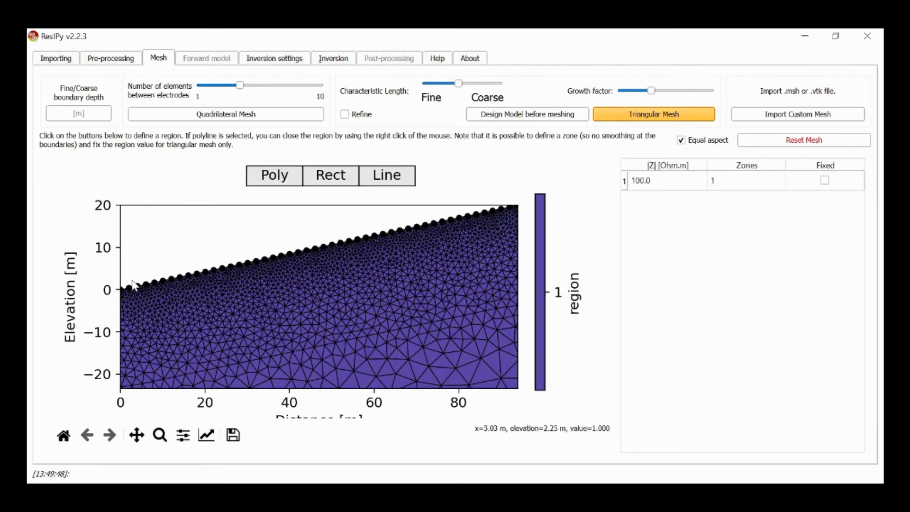
{"action": "mouse_move", "coordinate": [498, 237]}
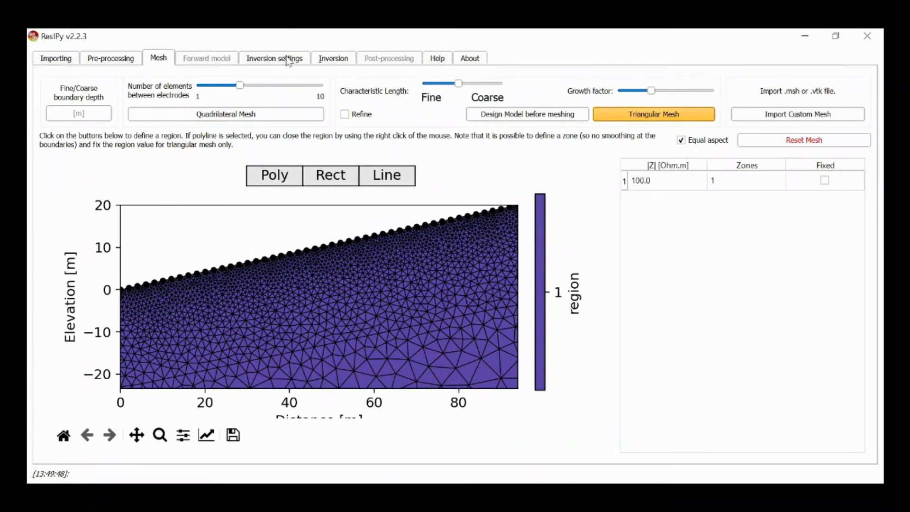
Step: Show the General inversion settings, including the a_wgt error weight
{"action": "left_click", "coordinate": [274, 58]}
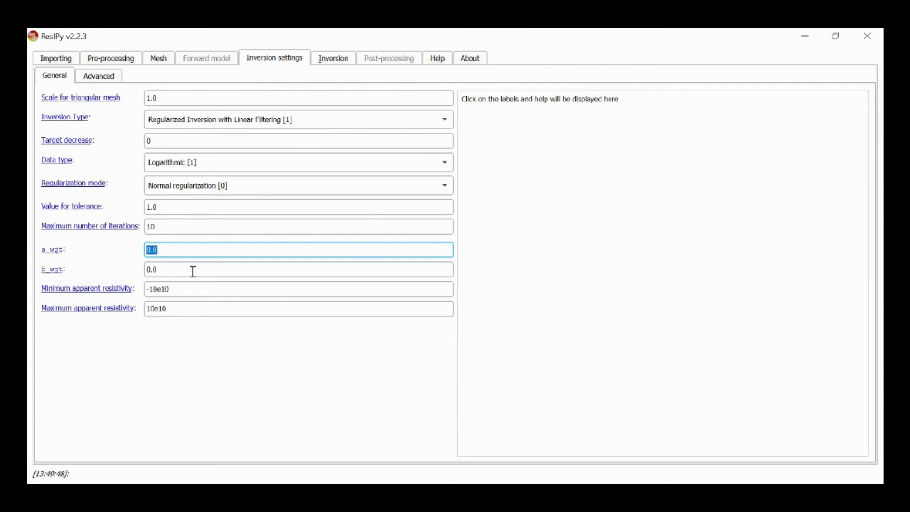
Step: Run the inversion to RMS 0.73 after three iterations and view the resistivity model
{"action": "left_click", "coordinate": [333, 58]}
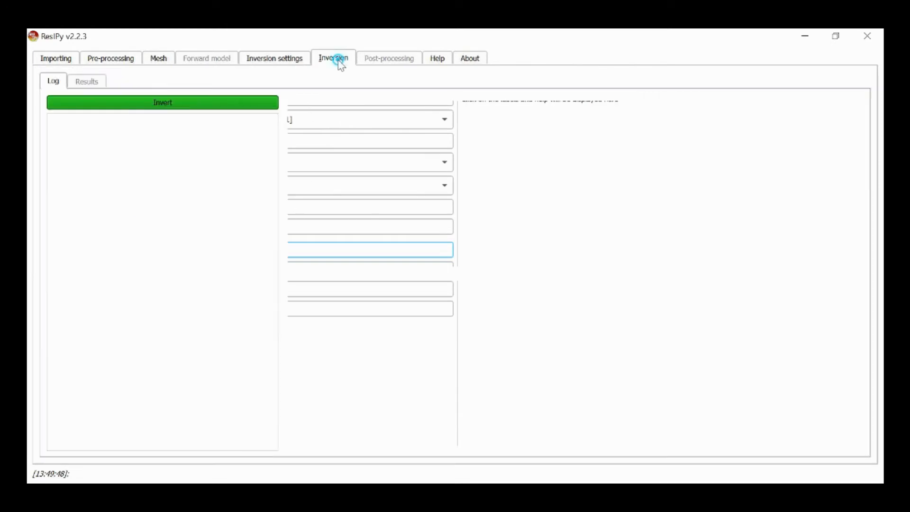
{"action": "left_click", "coordinate": [162, 102]}
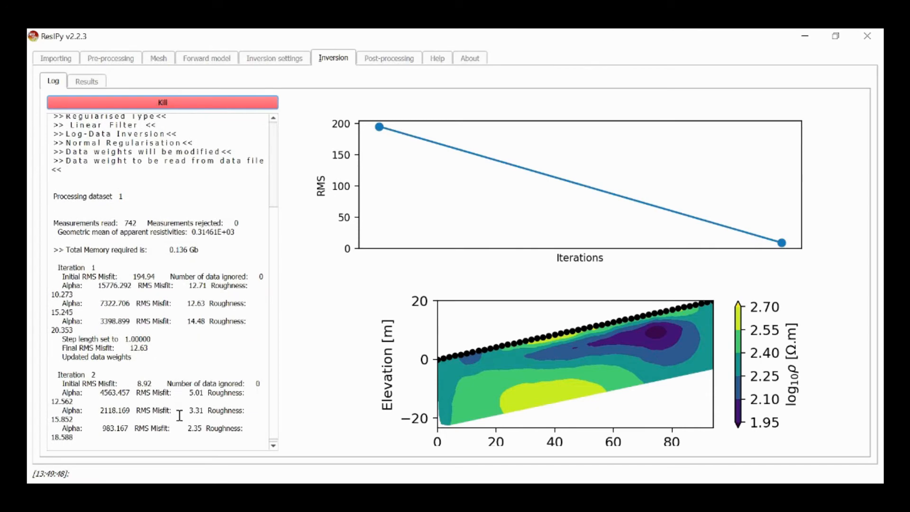
{"action": "scroll", "scroll_direction": "down", "scroll_amount": 3}
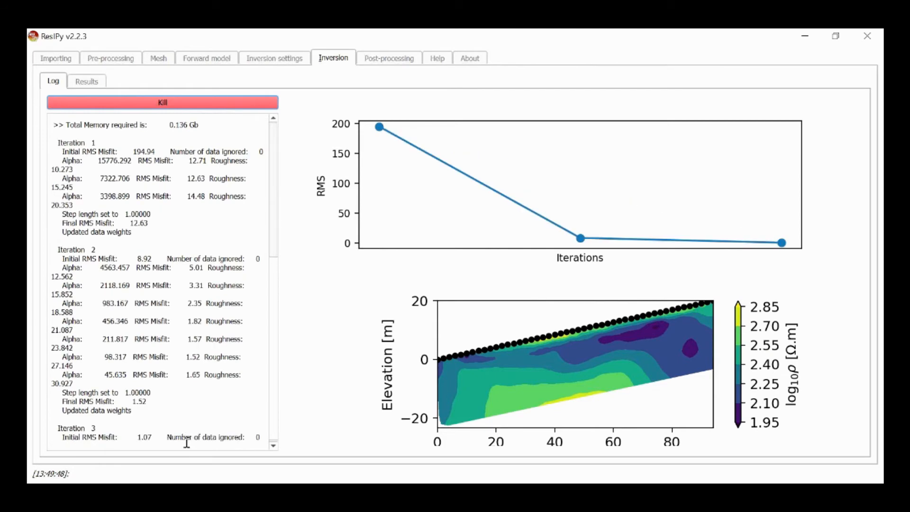
{"action": "scroll", "scroll_direction": "down", "scroll_amount": 3}
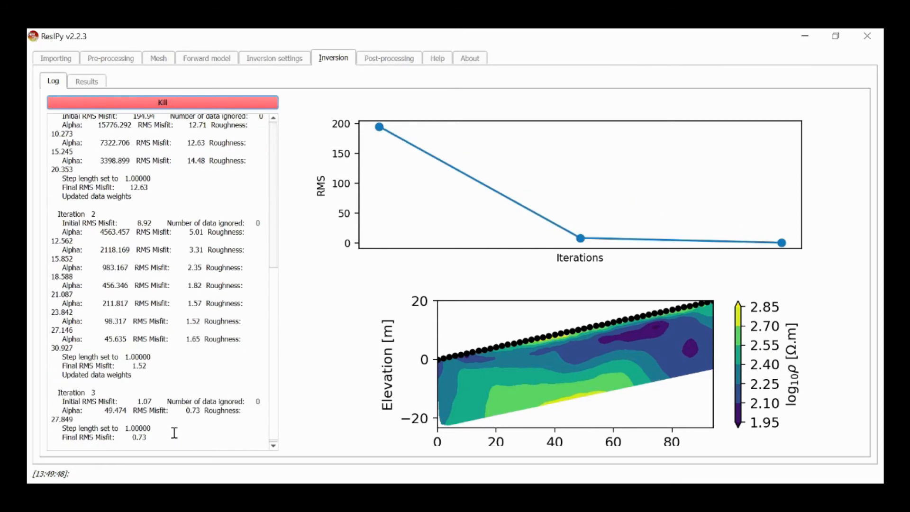
{"action": "left_click", "coordinate": [86, 81]}
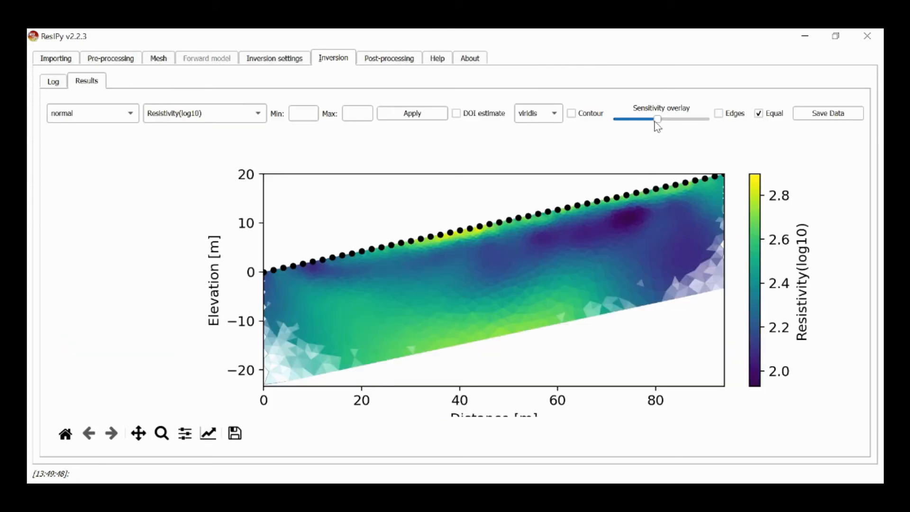
Step: Slide the sensitivity overlay off and set the colormap to jet
{"action": "left_click_drag", "start_coordinate": [657, 118], "coordinate": [625, 118]}
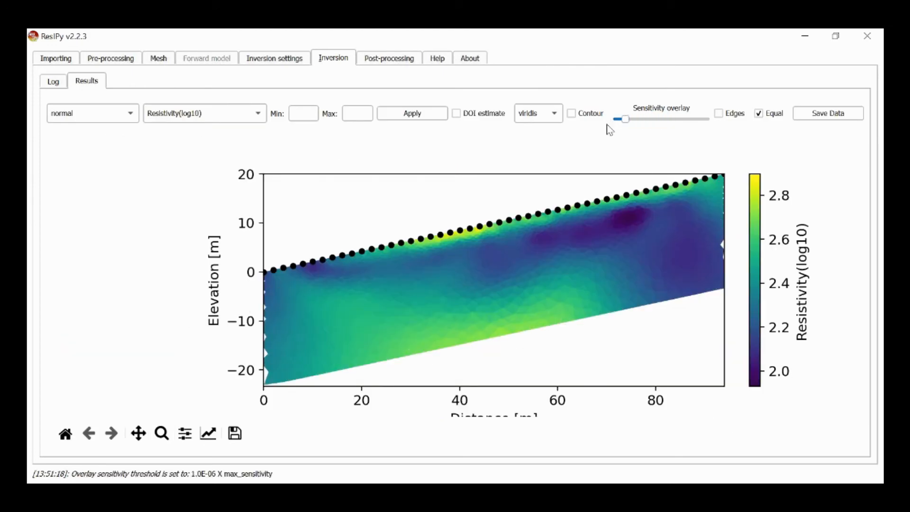
{"action": "left_click", "coordinate": [536, 112]}
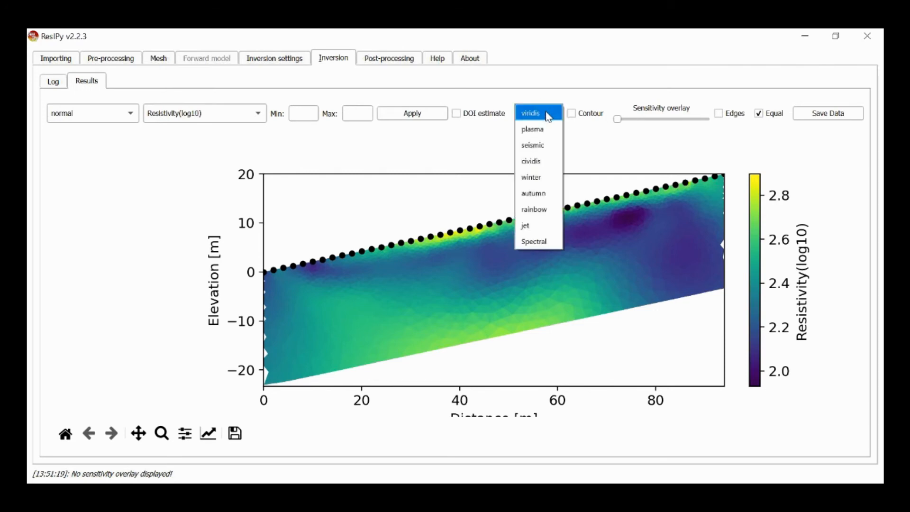
{"action": "left_click", "coordinate": [523, 225]}
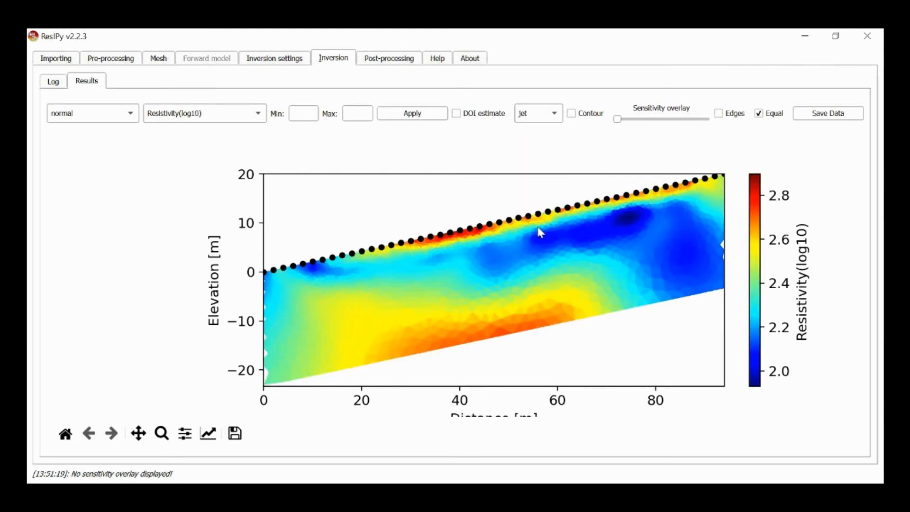
{"action": "mouse_move", "coordinate": [316, 277]}
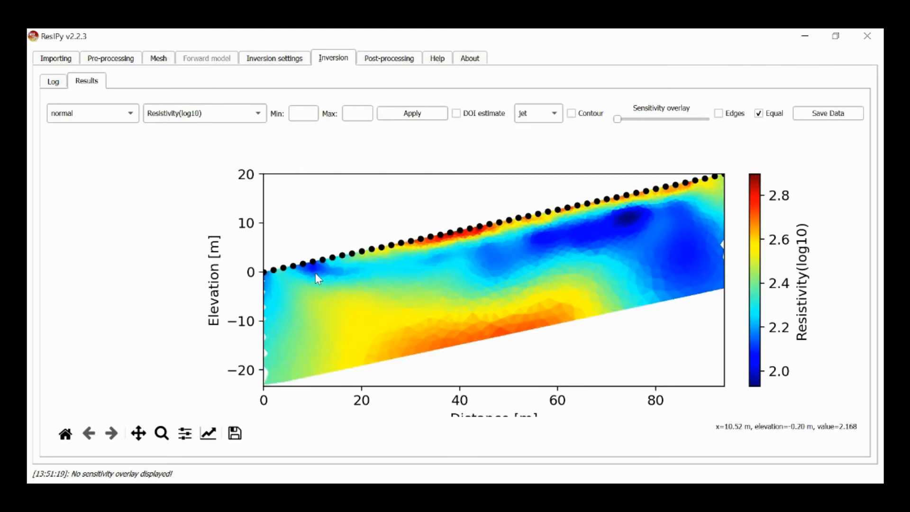
{"action": "mouse_move", "coordinate": [579, 242]}
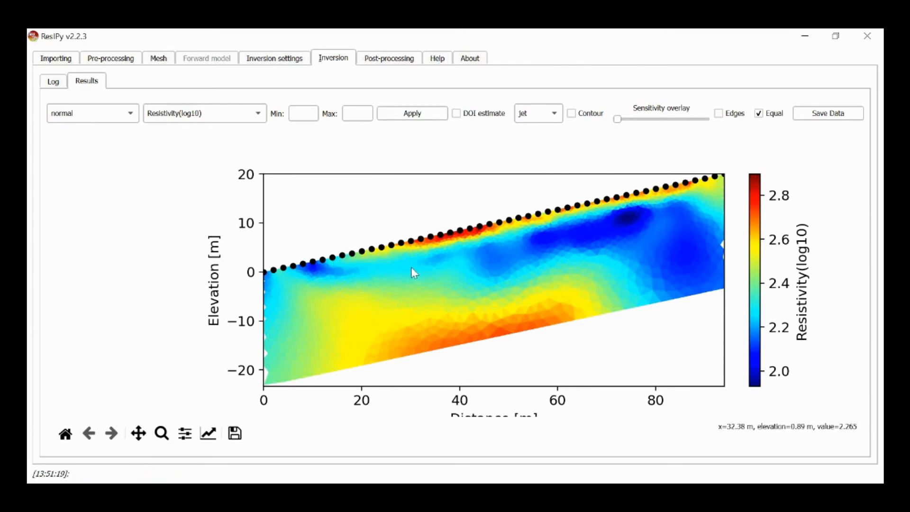
{"action": "mouse_move", "coordinate": [459, 277]}
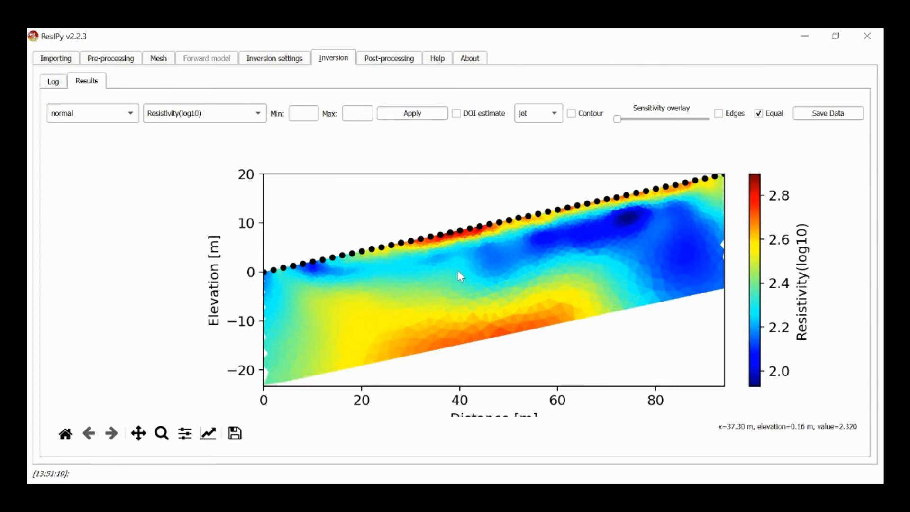
{"action": "mouse_move", "coordinate": [566, 274]}
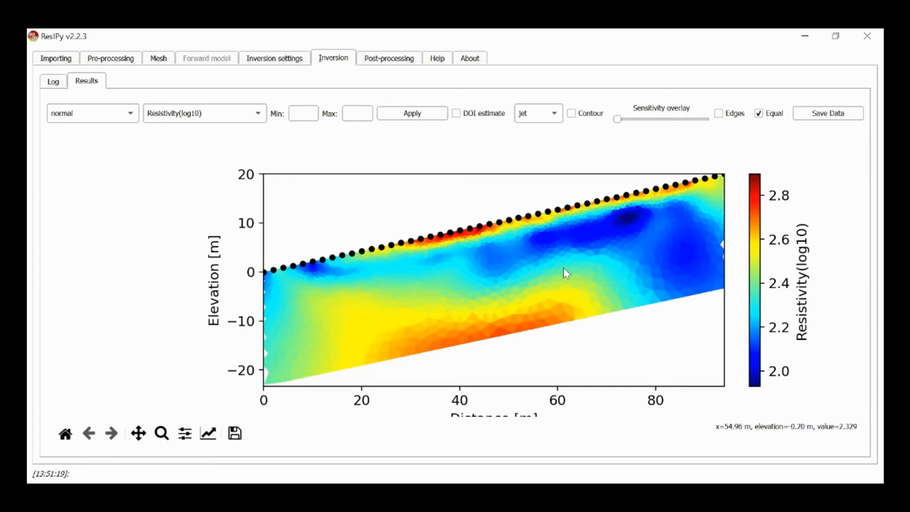
{"action": "mouse_move", "coordinate": [627, 290]}
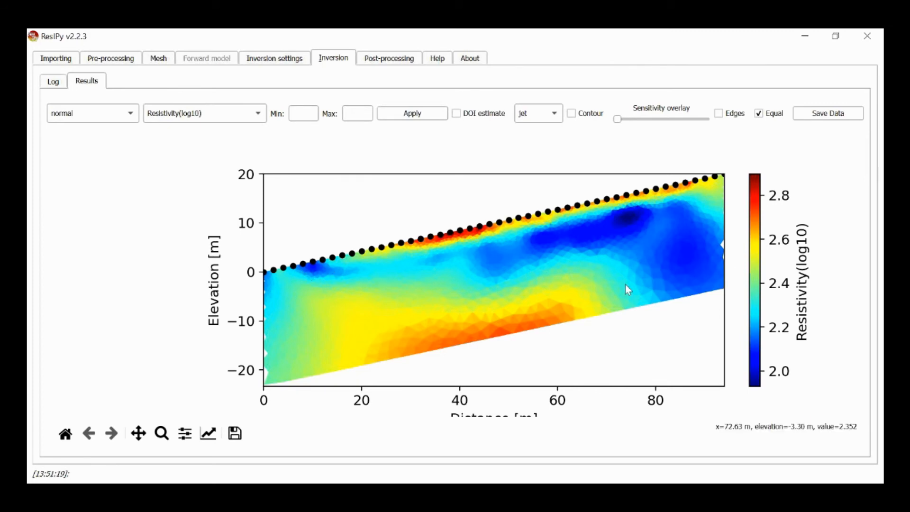
{"action": "mouse_move", "coordinate": [642, 267]}
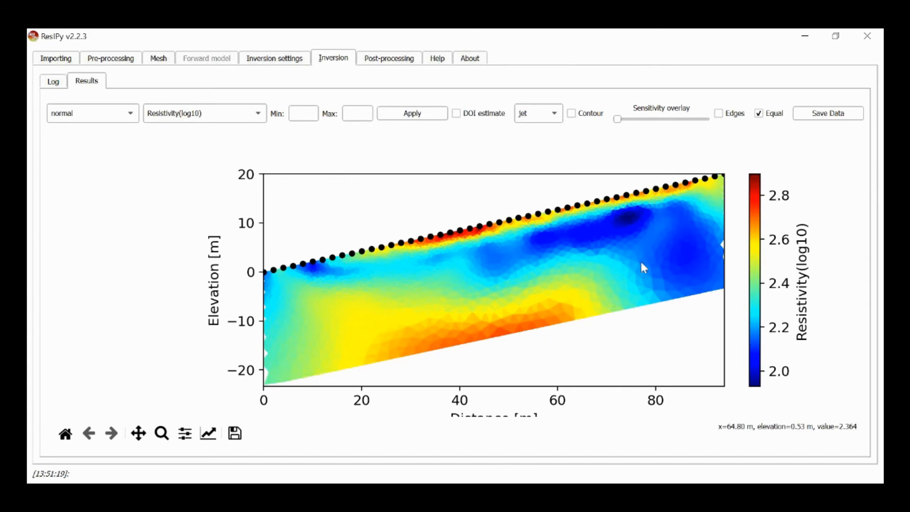
{"action": "mouse_move", "coordinate": [355, 200]}
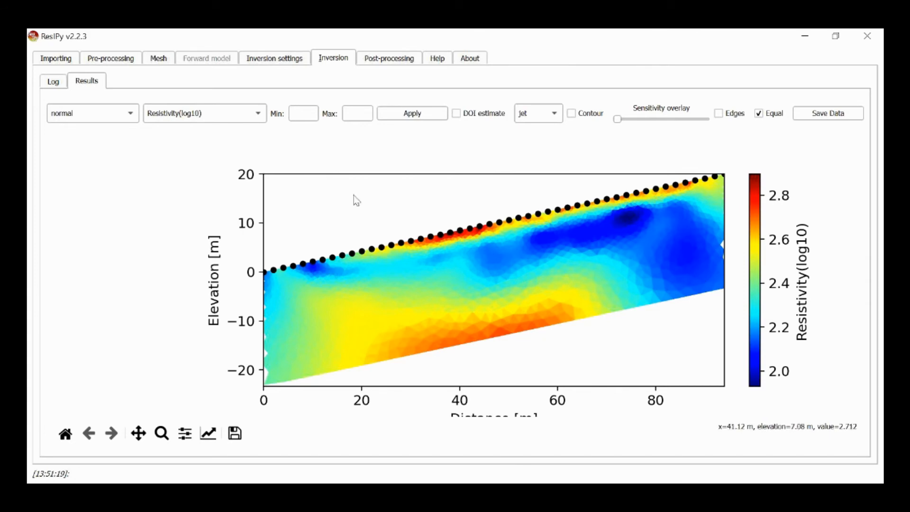
{"action": "left_click", "coordinate": [205, 113]}
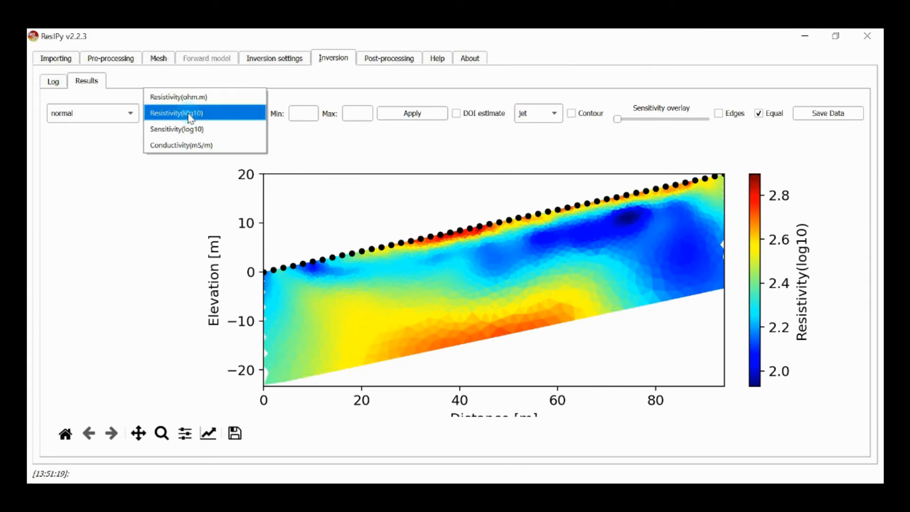
{"action": "left_click", "coordinate": [176, 128]}
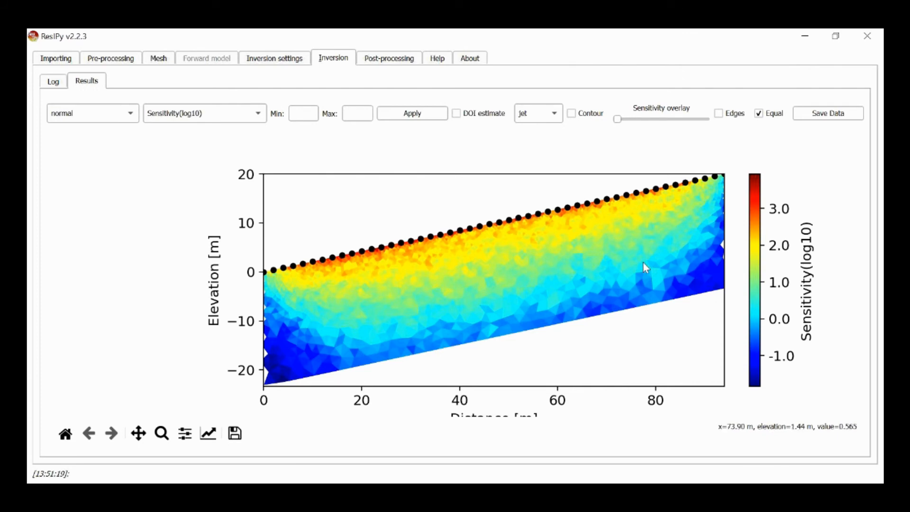
{"action": "mouse_move", "coordinate": [708, 272]}
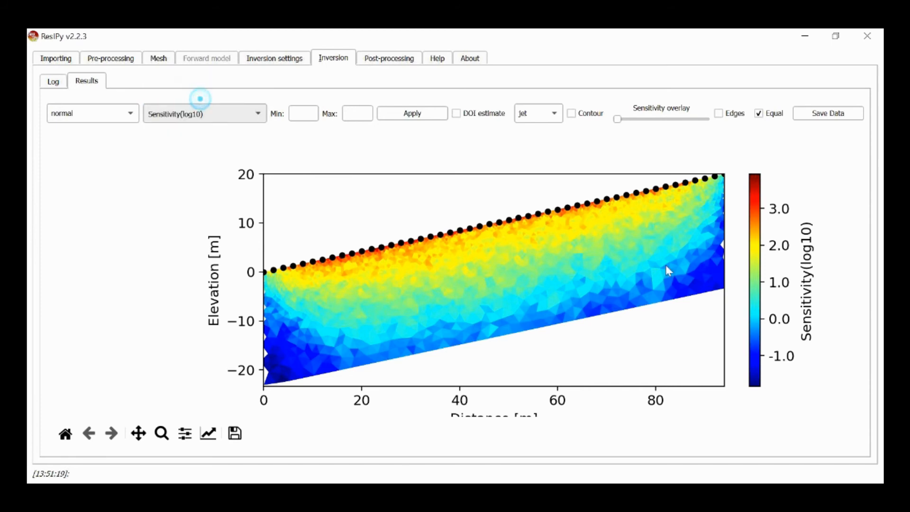
{"action": "left_click", "coordinate": [200, 112]}
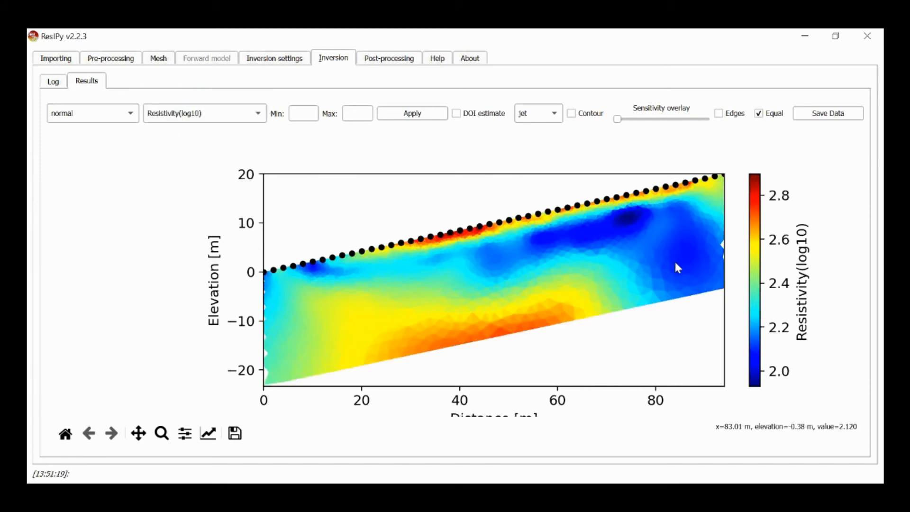
{"action": "mouse_move", "coordinate": [691, 281]}
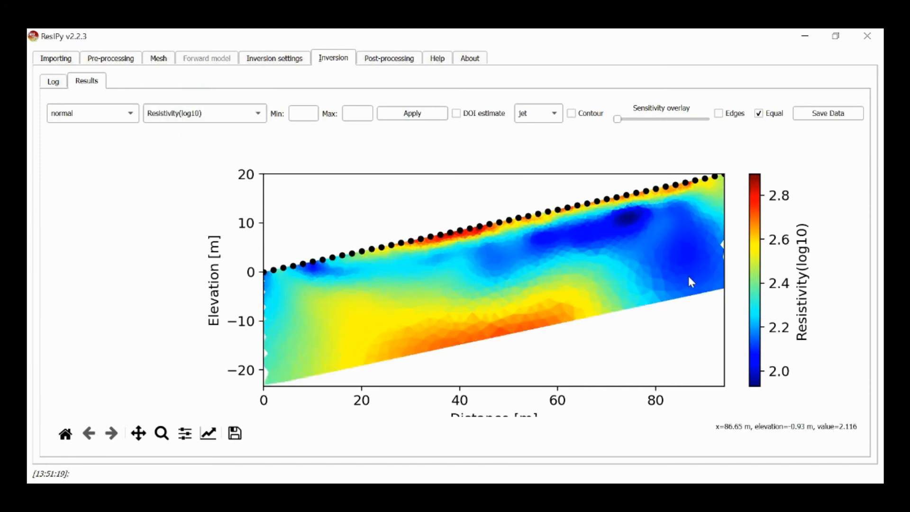
{"action": "mouse_move", "coordinate": [679, 135]}
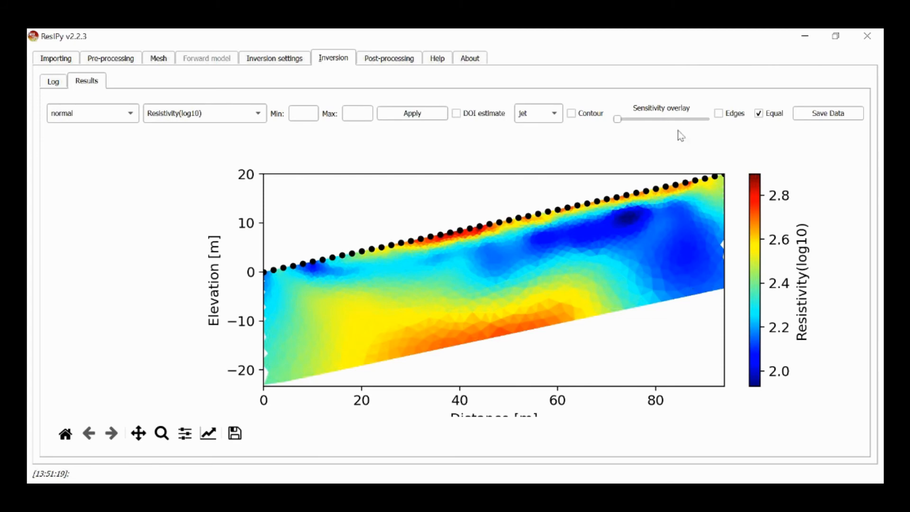
{"action": "mouse_move", "coordinate": [152, 75]}
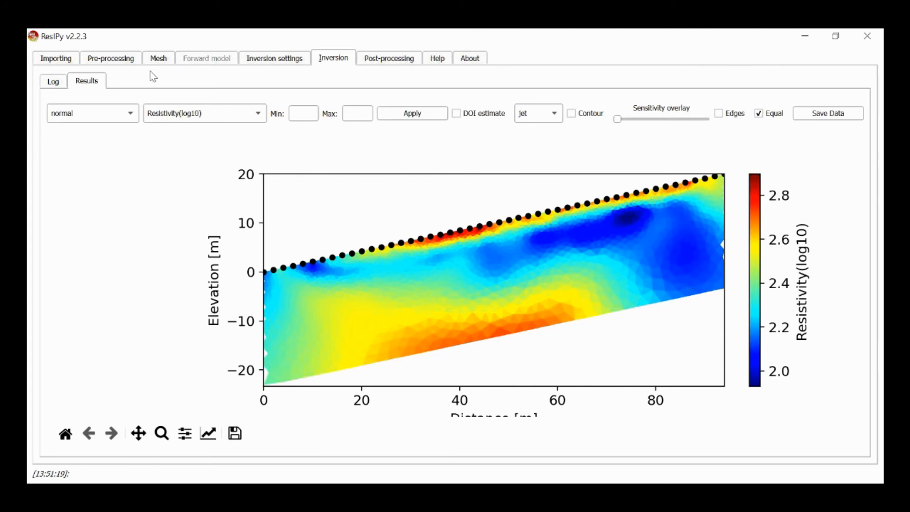
{"action": "mouse_move", "coordinate": [382, 60]}
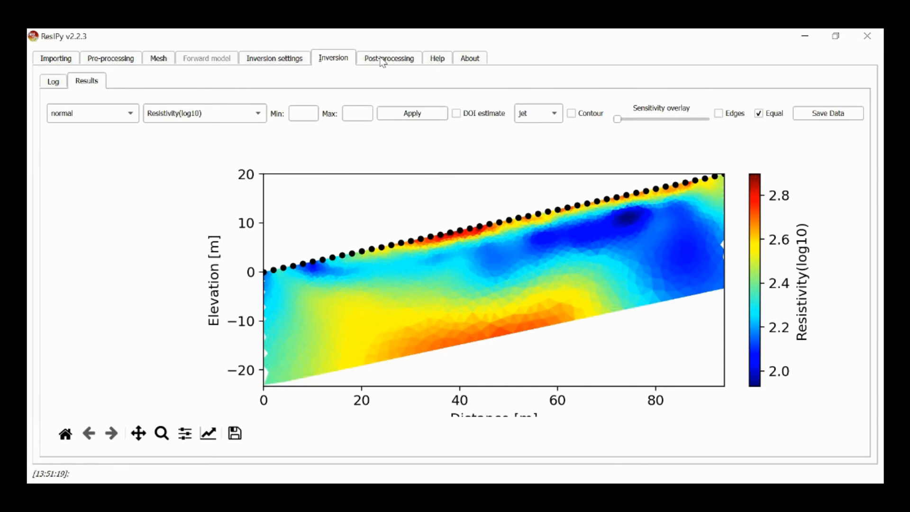
Step: Open Post-processing to see the pseudo section of normalised inversion errors
{"action": "left_click", "coordinate": [387, 58]}
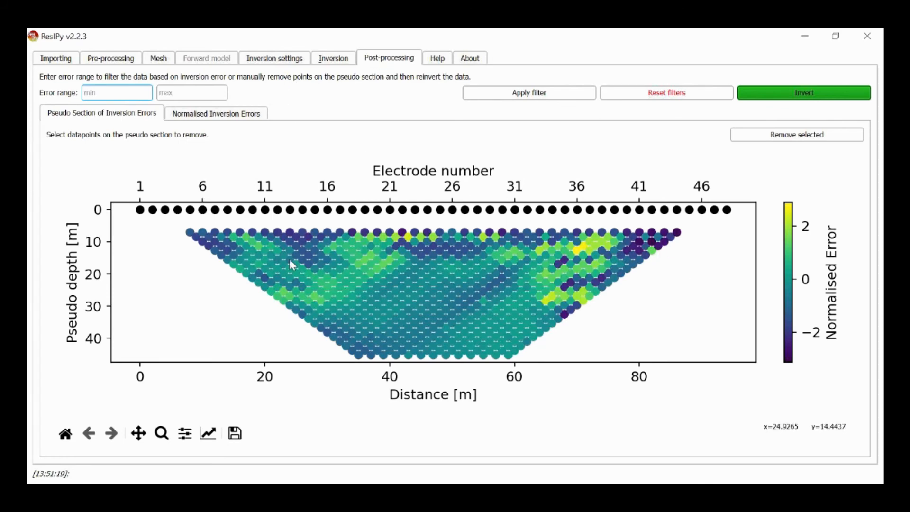
{"action": "mouse_move", "coordinate": [583, 245]}
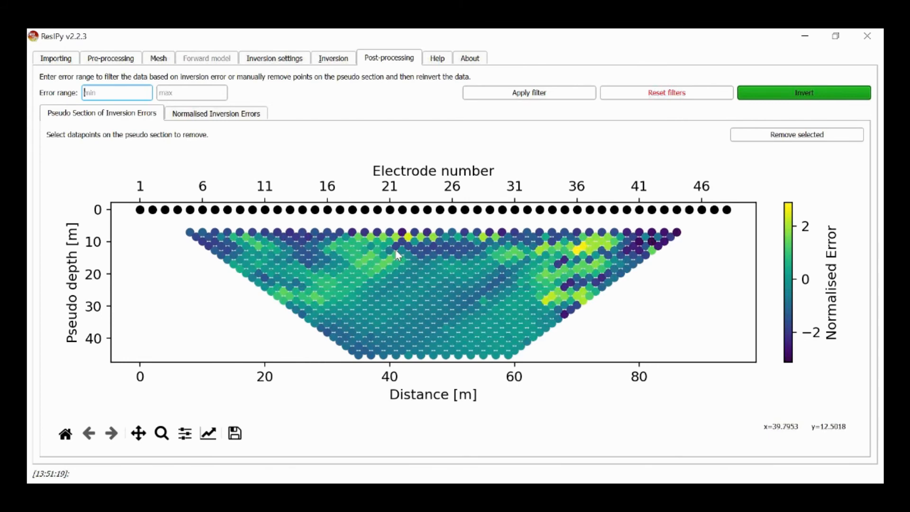
{"action": "mouse_move", "coordinate": [582, 243]}
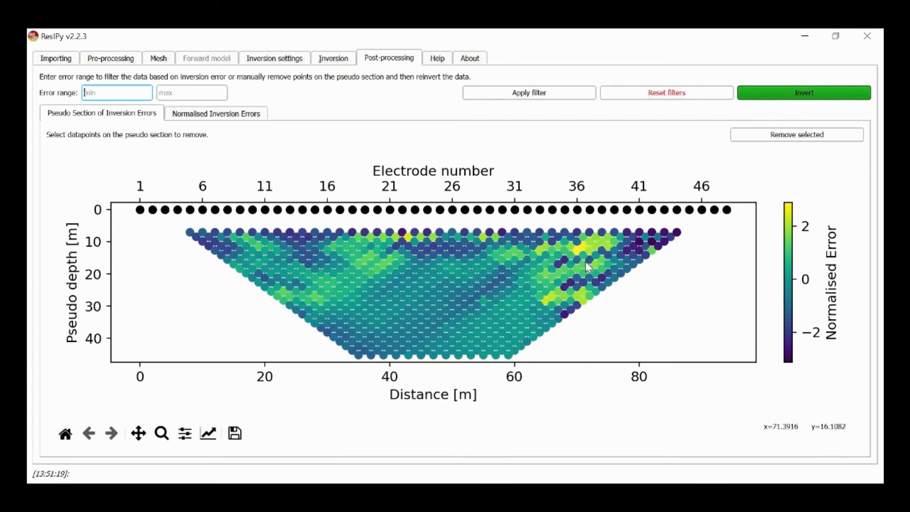
{"action": "mouse_move", "coordinate": [586, 270]}
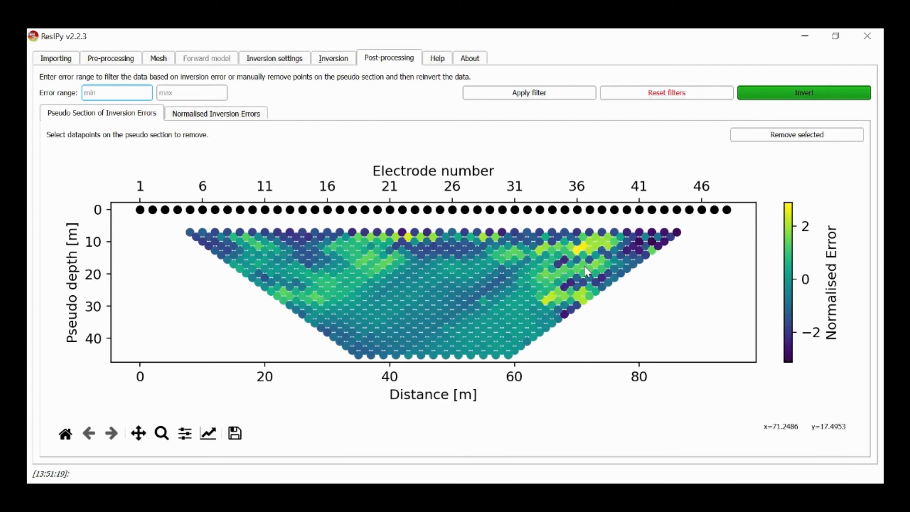
{"action": "mouse_move", "coordinate": [374, 337]}
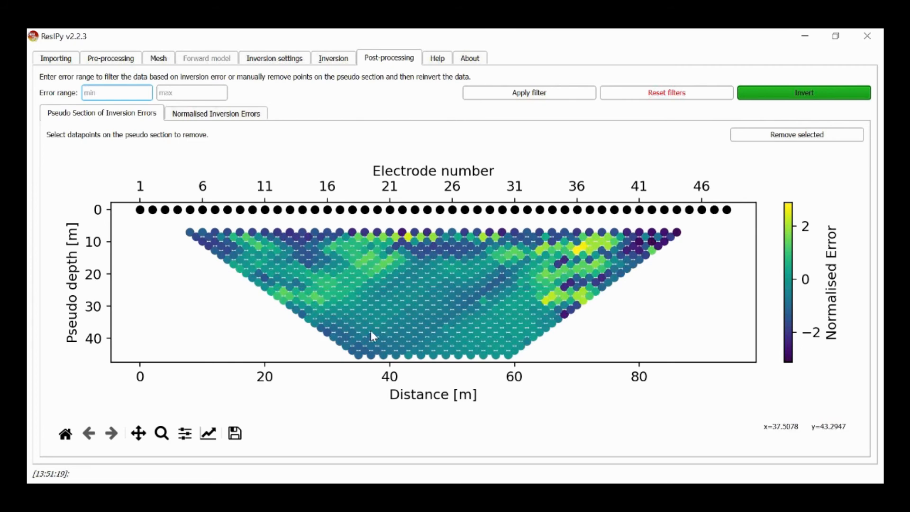
{"action": "mouse_move", "coordinate": [455, 310]}
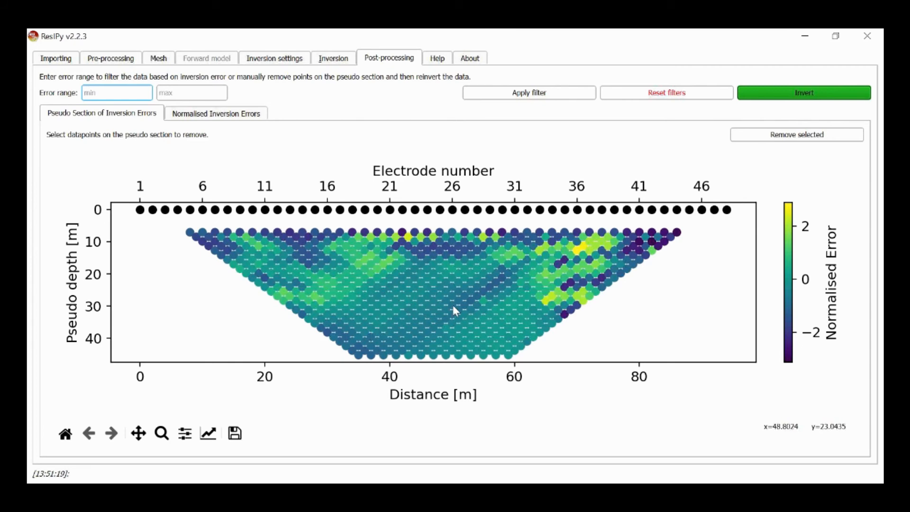
{"action": "mouse_move", "coordinate": [295, 128]}
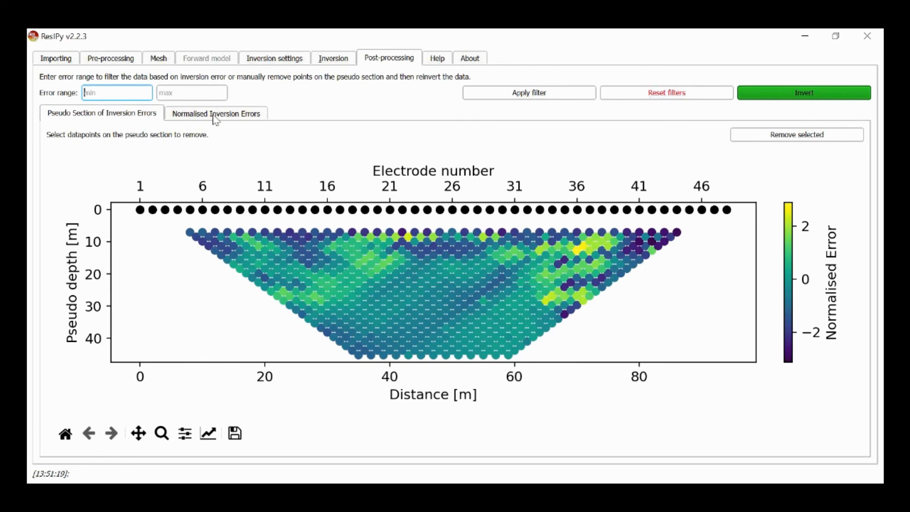
Step: Display normalised inversion errors per measurement number, with nearly all points between −3 and +3
{"action": "left_click", "coordinate": [217, 113]}
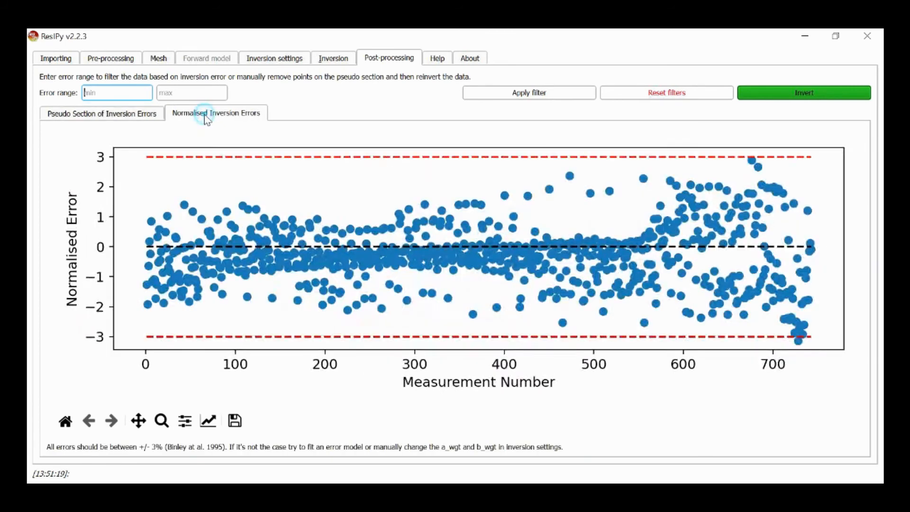
{"action": "mouse_move", "coordinate": [142, 257]}
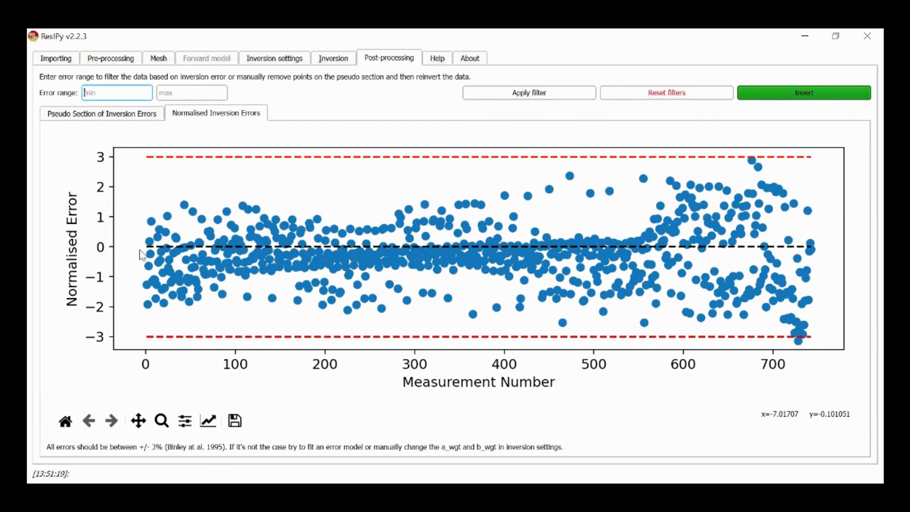
{"action": "mouse_move", "coordinate": [161, 276]}
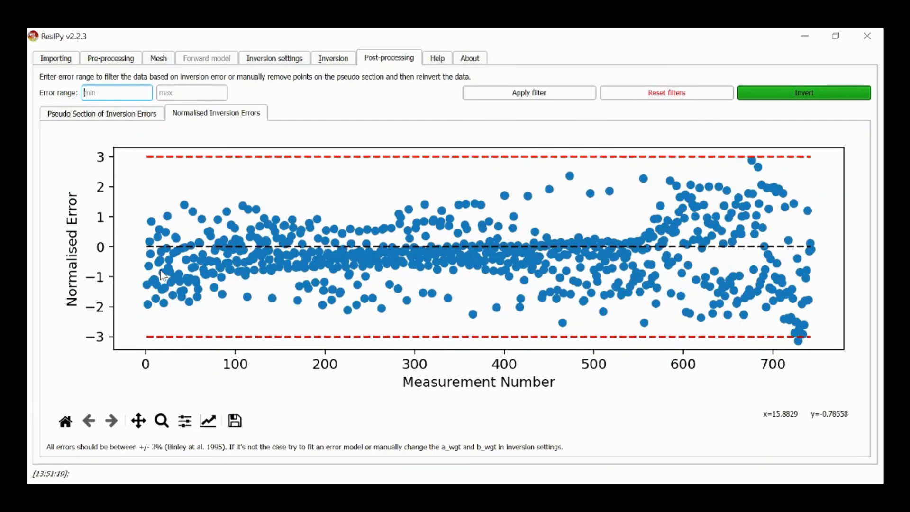
{"action": "mouse_move", "coordinate": [800, 254]}
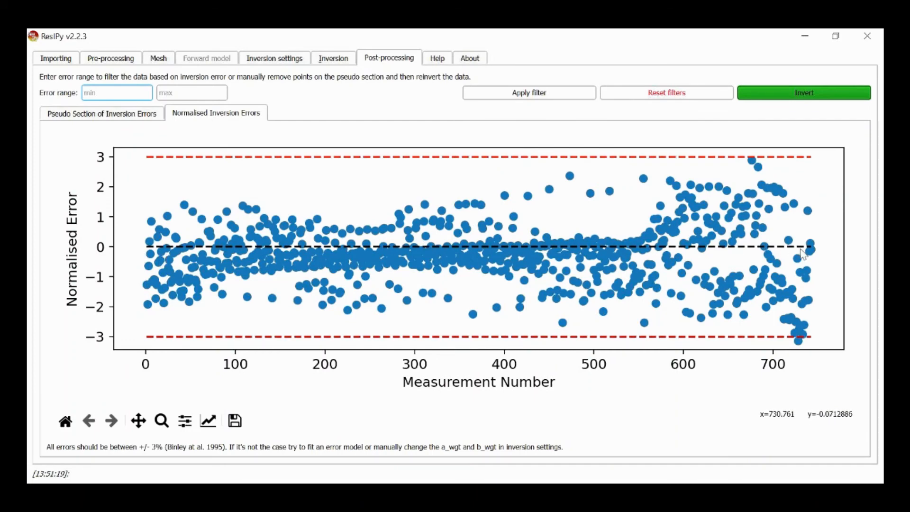
{"action": "mouse_move", "coordinate": [278, 191]}
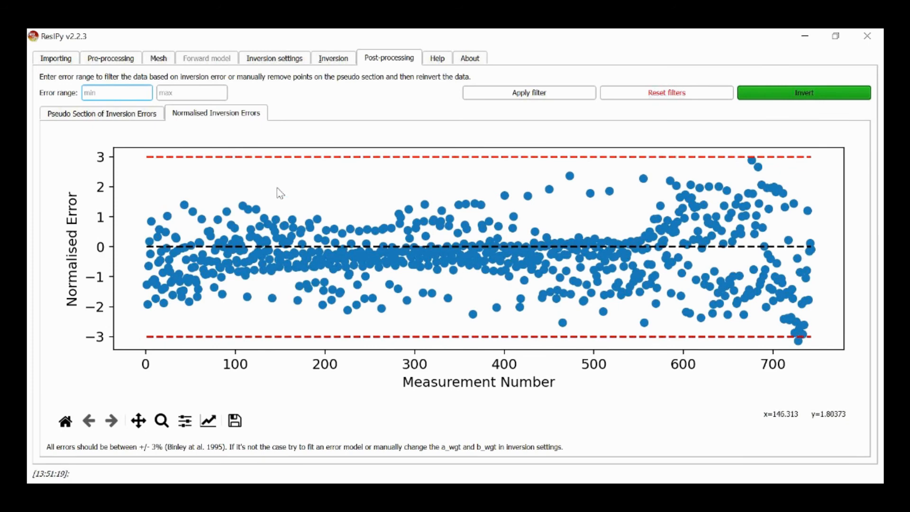
{"action": "mouse_move", "coordinate": [242, 216]}
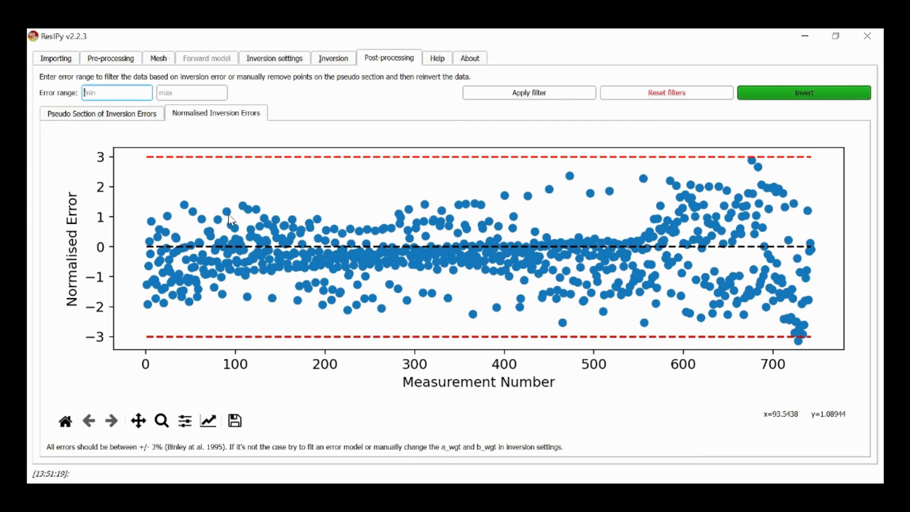
{"action": "mouse_move", "coordinate": [103, 186]}
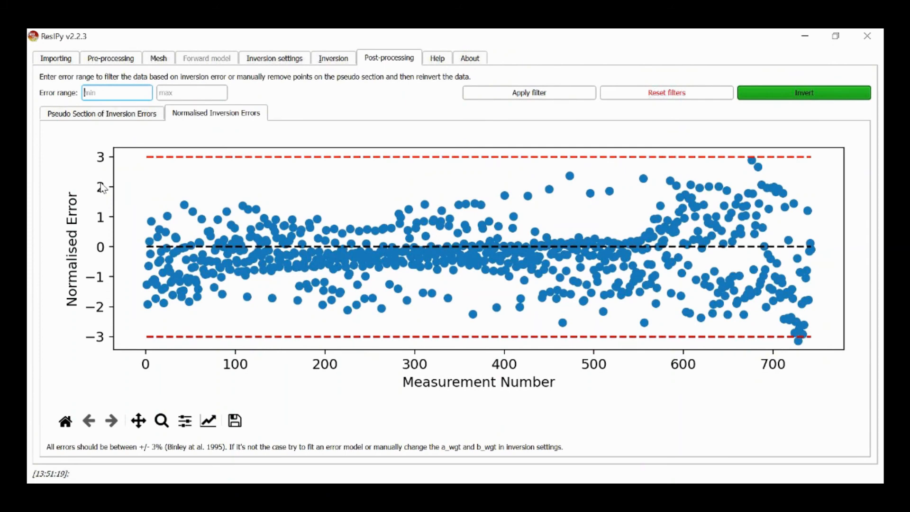
{"action": "mouse_move", "coordinate": [339, 226]}
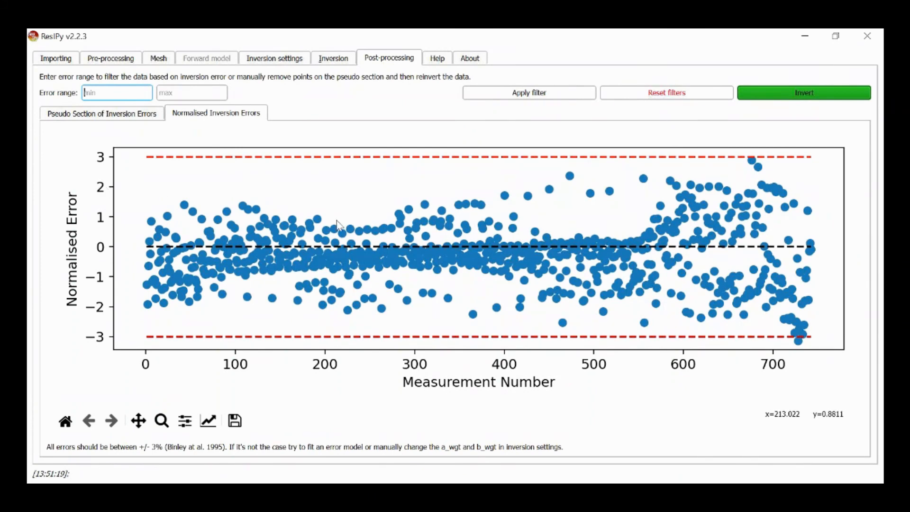
{"action": "mouse_move", "coordinate": [632, 254]}
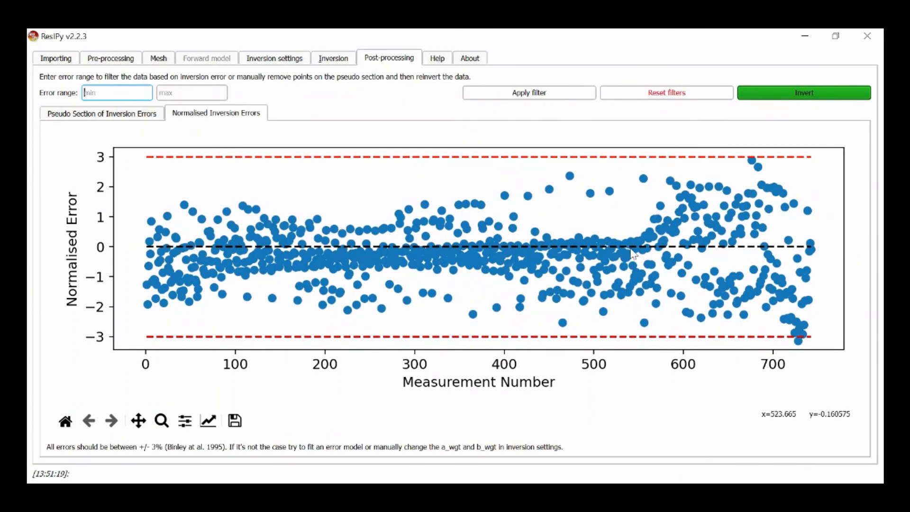
{"action": "mouse_move", "coordinate": [180, 254]}
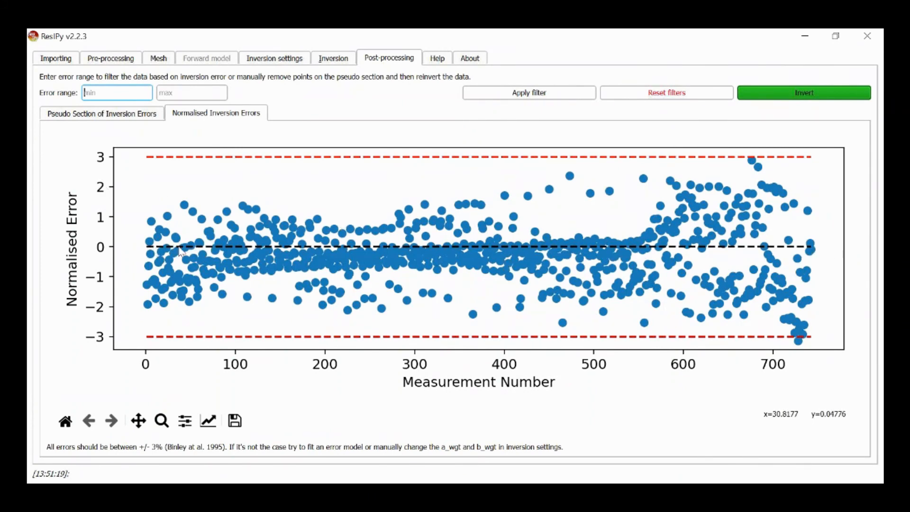
{"action": "mouse_move", "coordinate": [574, 252]}
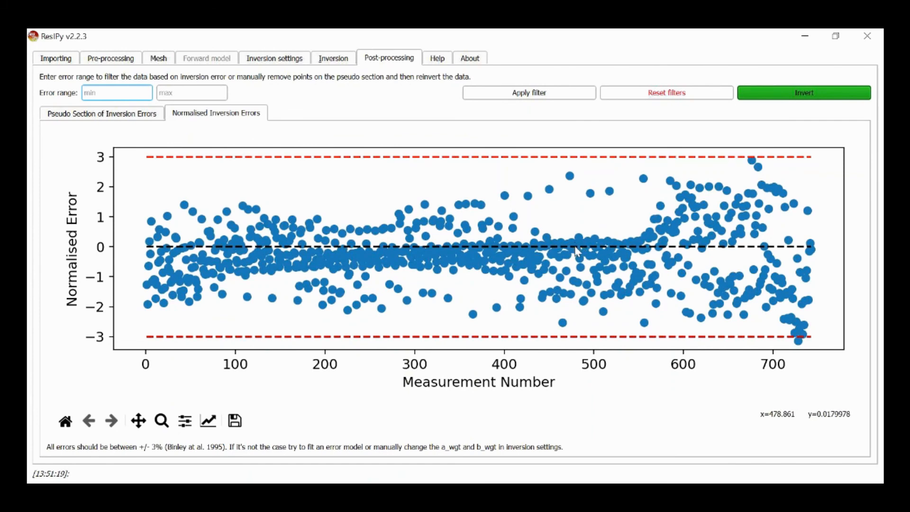
{"action": "mouse_move", "coordinate": [555, 267]}
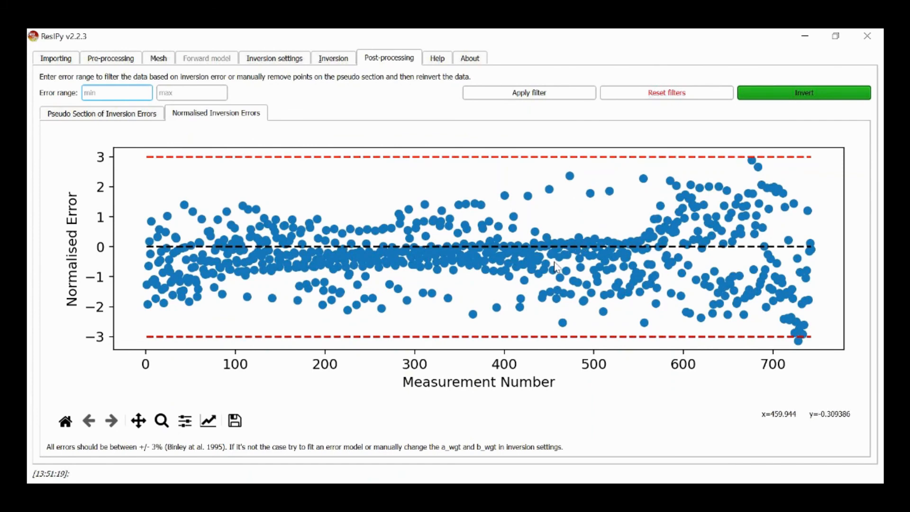
{"action": "mouse_move", "coordinate": [510, 176]}
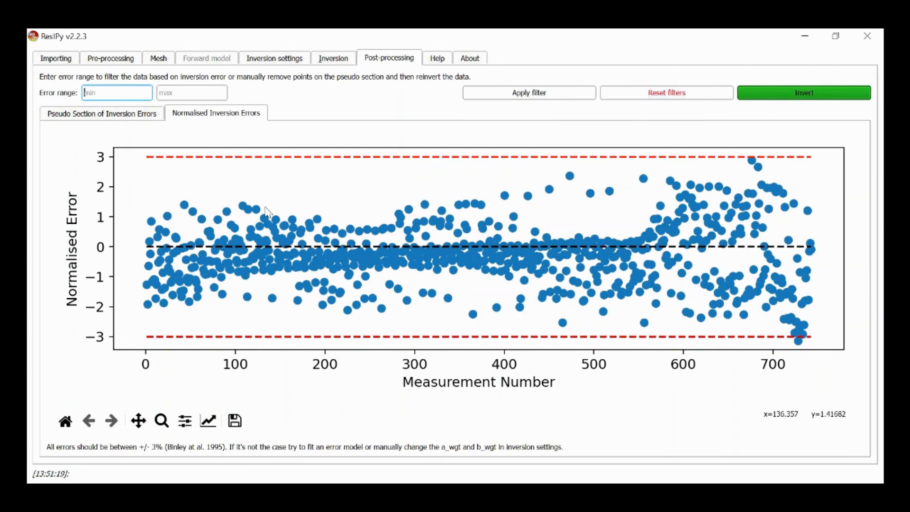
{"action": "mouse_move", "coordinate": [322, 226]}
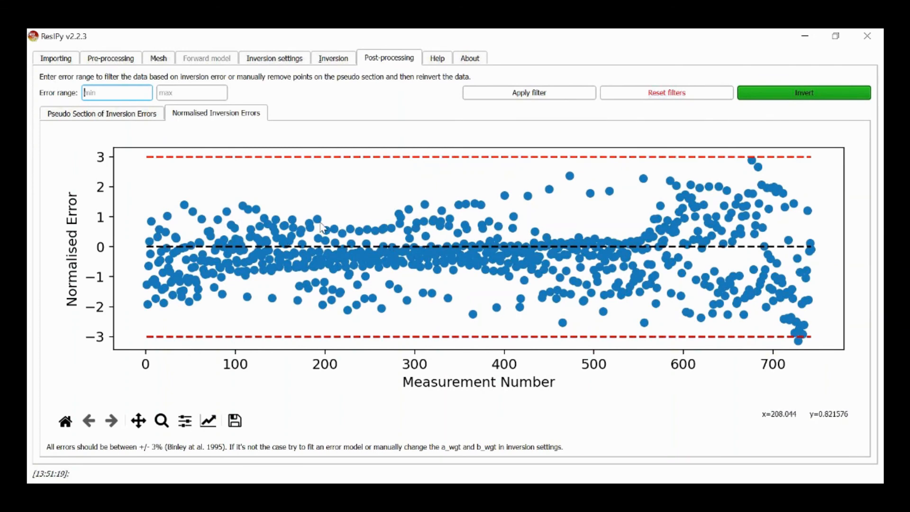
{"action": "mouse_move", "coordinate": [730, 210]}
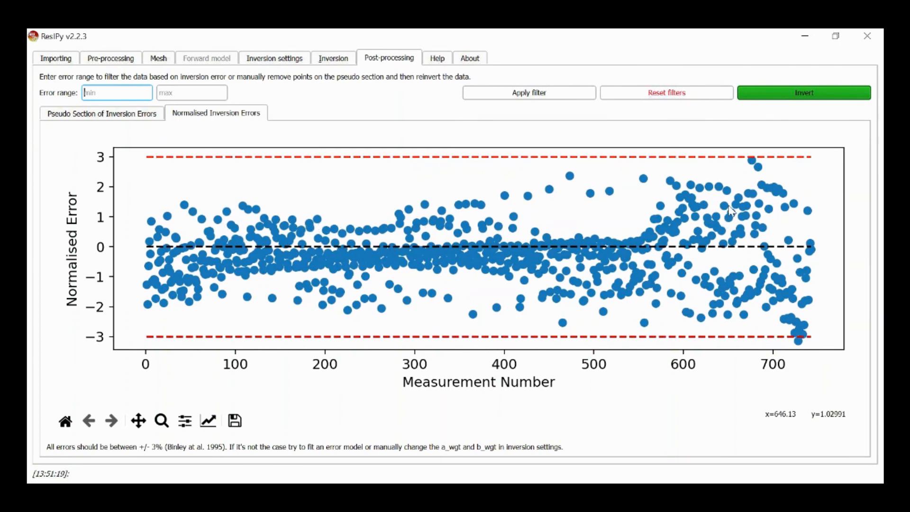
{"action": "mouse_move", "coordinate": [650, 240]}
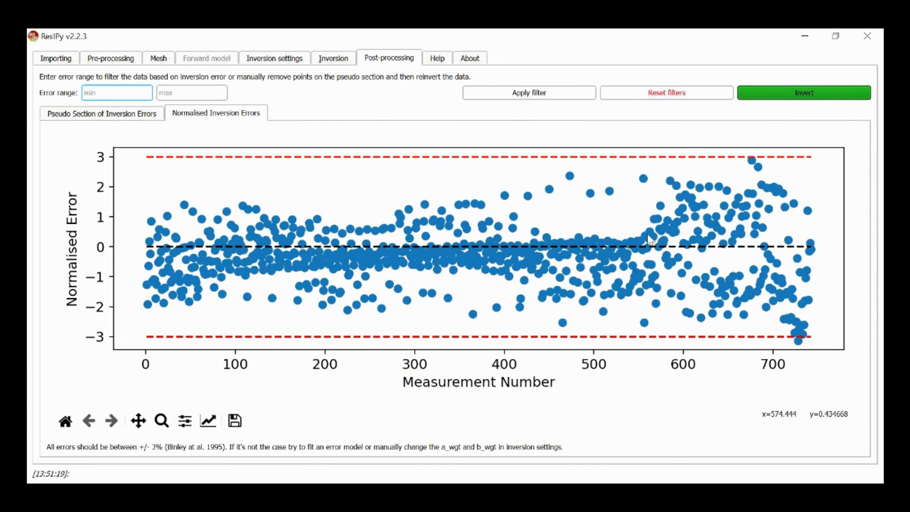
{"action": "mouse_move", "coordinate": [499, 236]}
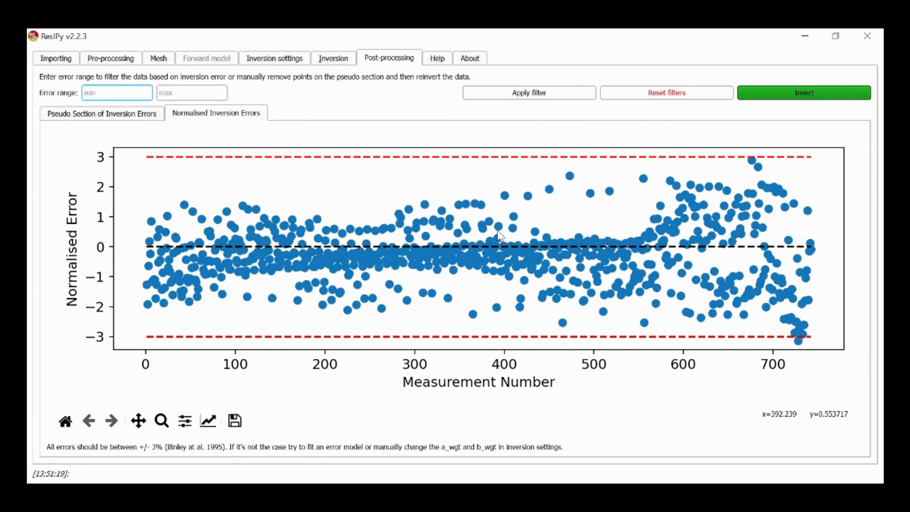